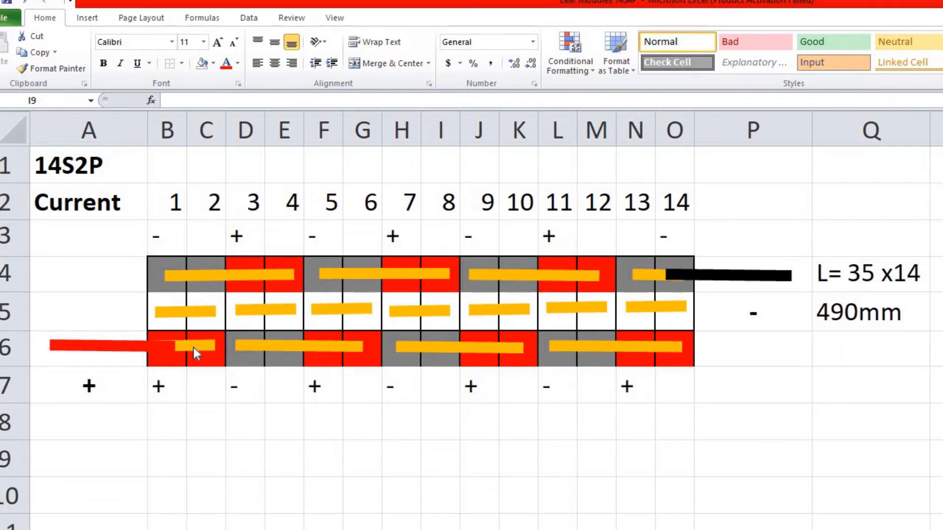
mouse_move(207, 408)
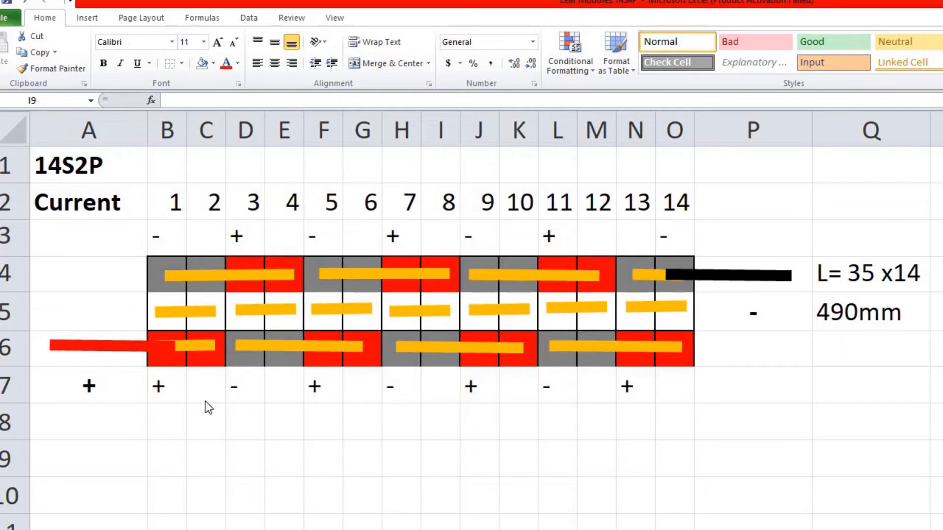
mouse_move(116, 422)
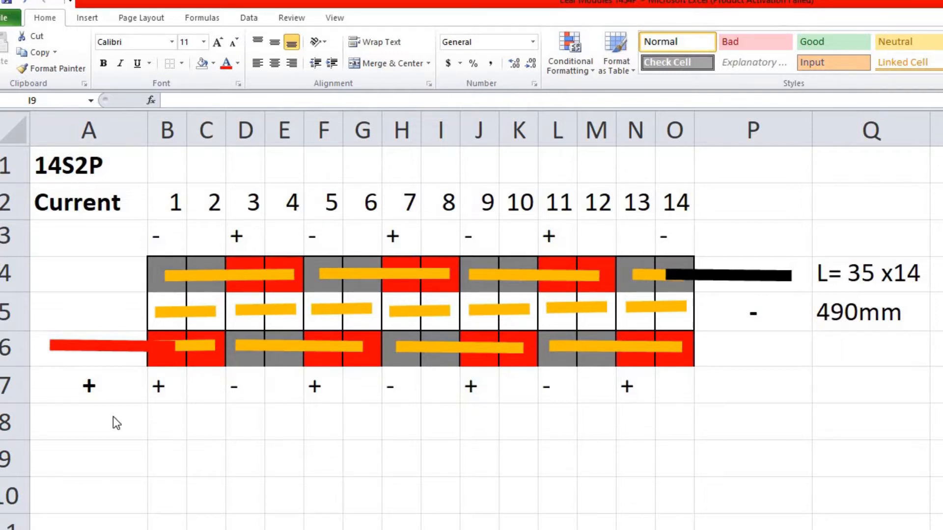
mouse_move(125, 318)
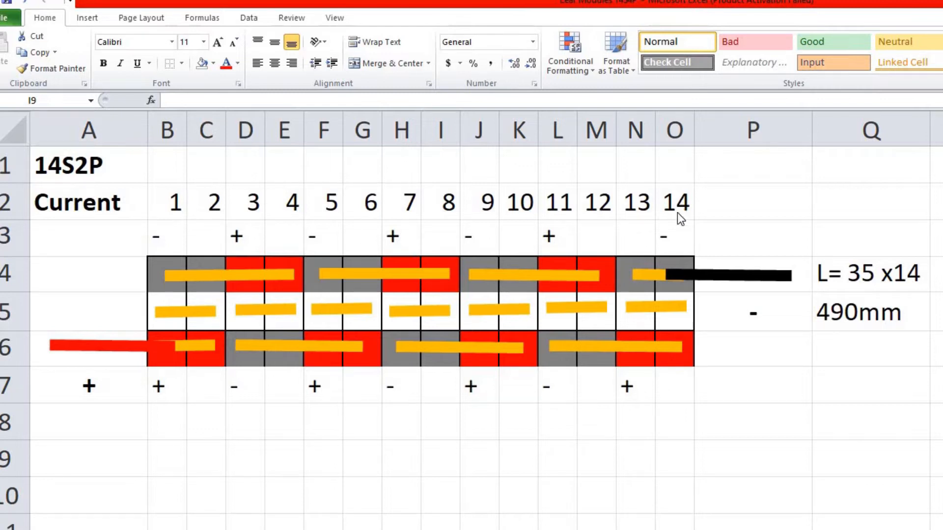
mouse_move(654, 226)
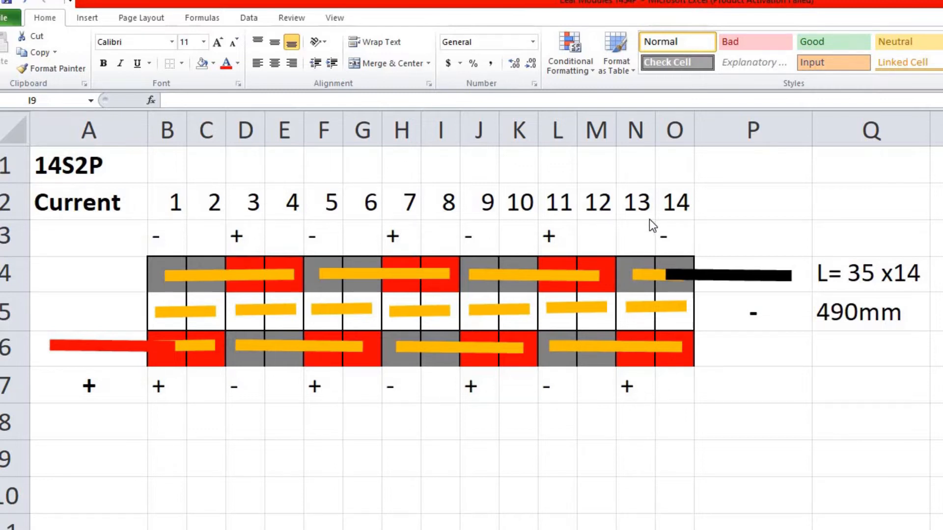
mouse_move(629, 275)
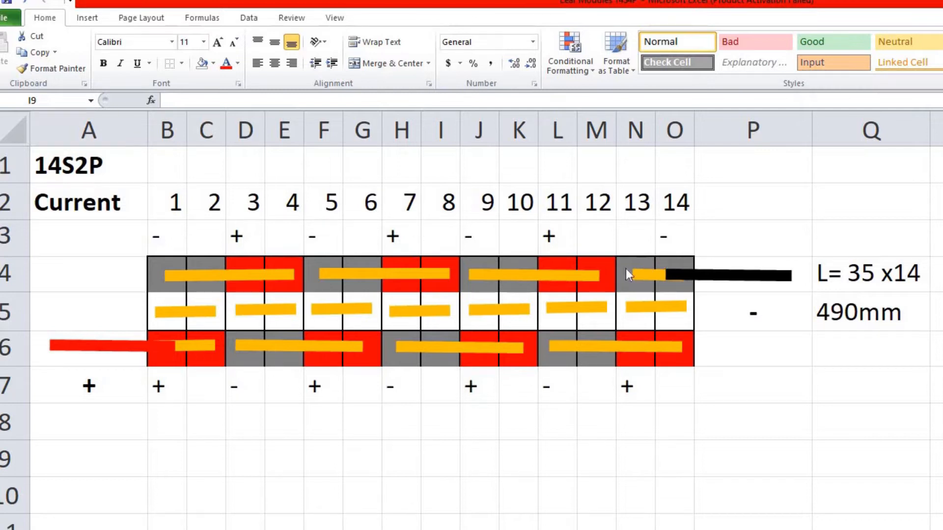
mouse_move(661, 274)
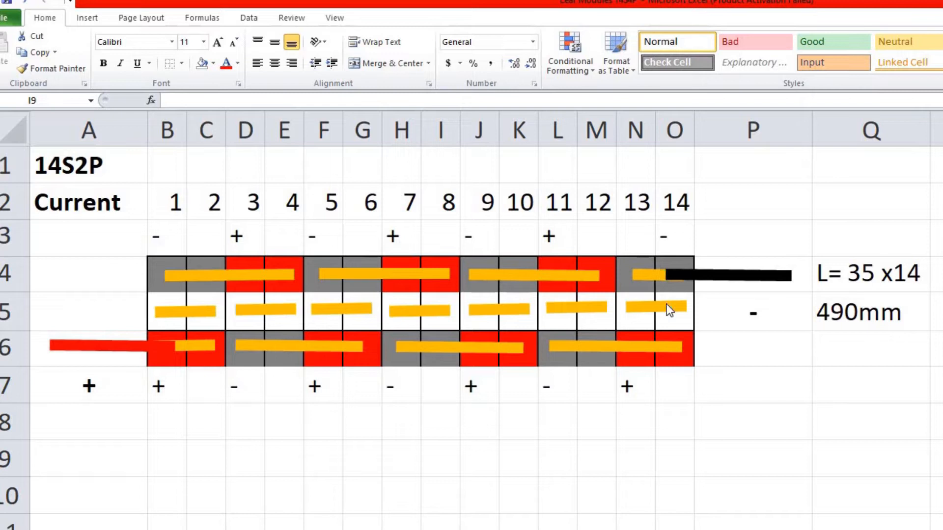
mouse_move(658, 294)
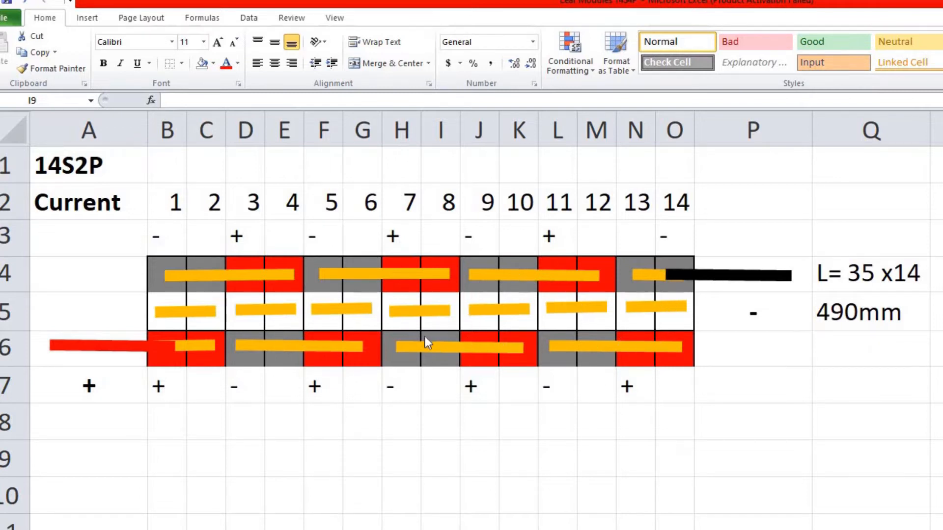
mouse_move(178, 335)
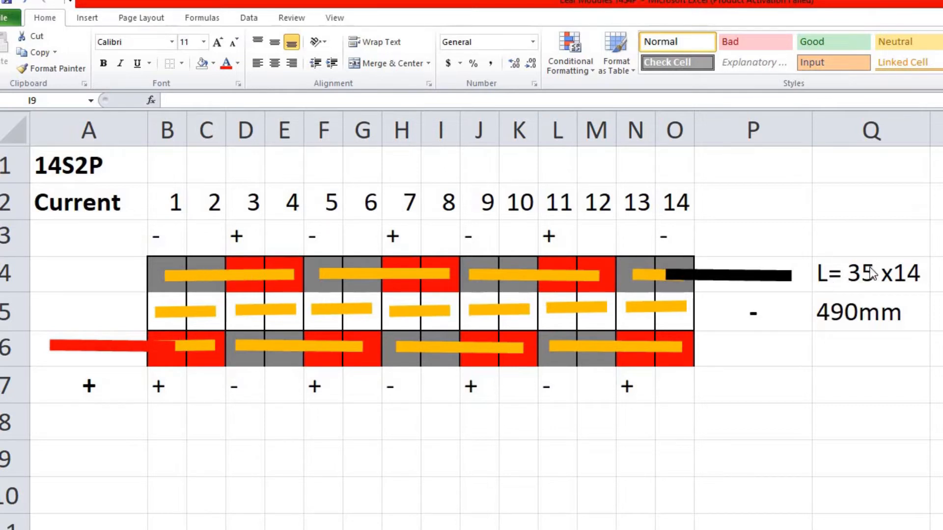
mouse_move(871, 285)
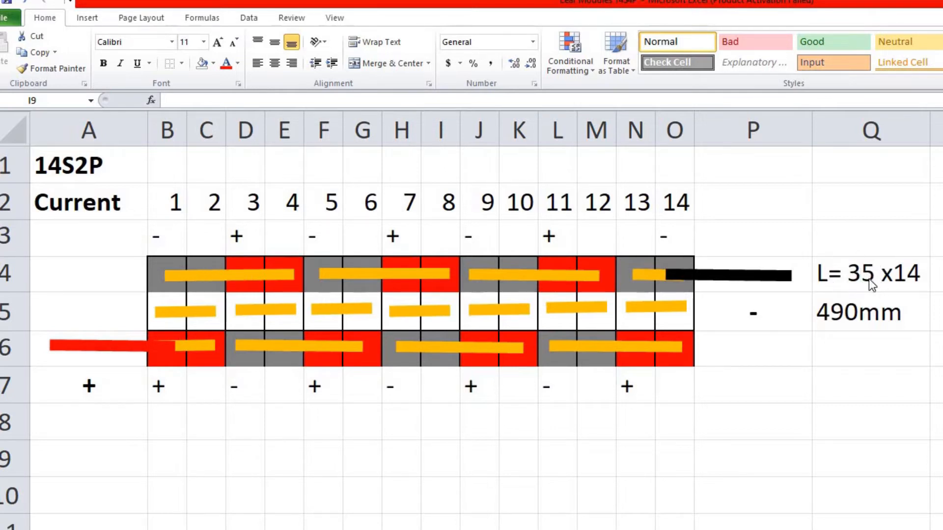
mouse_move(880, 286)
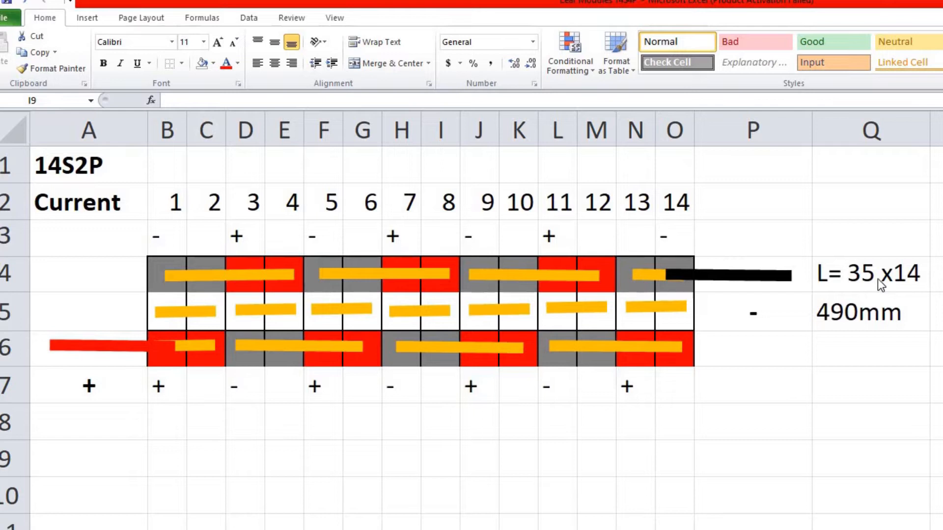
mouse_move(520, 219)
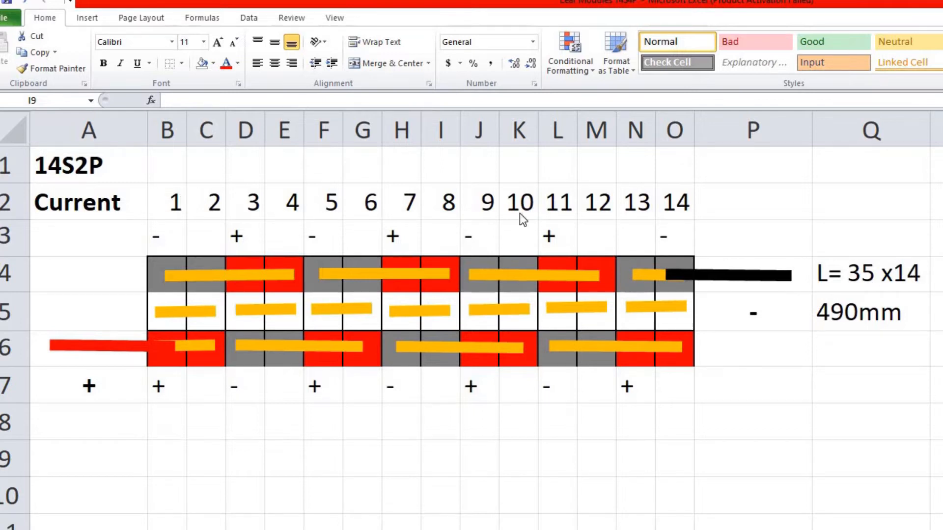
mouse_move(155, 371)
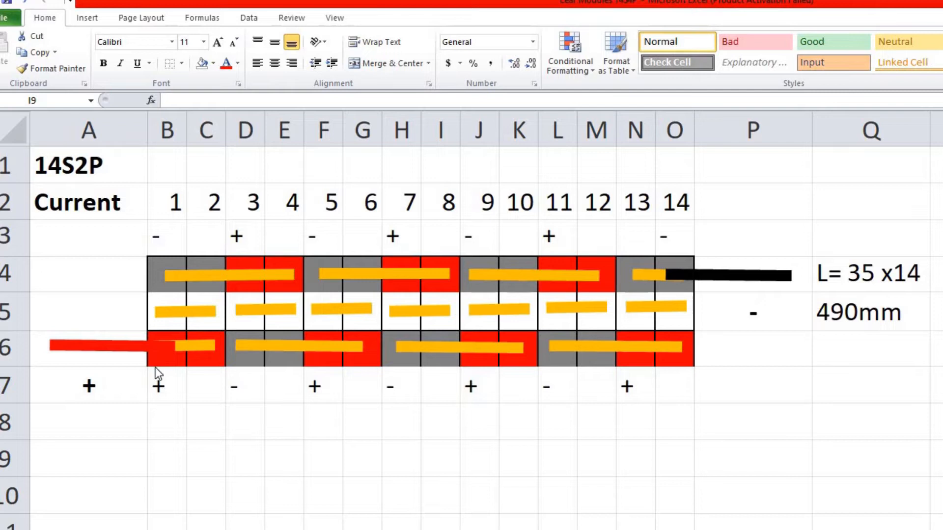
mouse_move(912, 294)
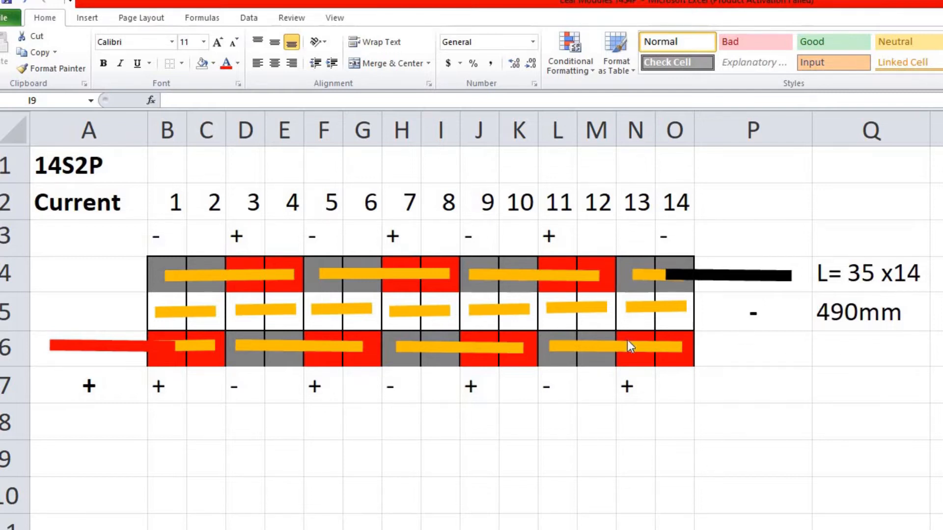
mouse_move(376, 454)
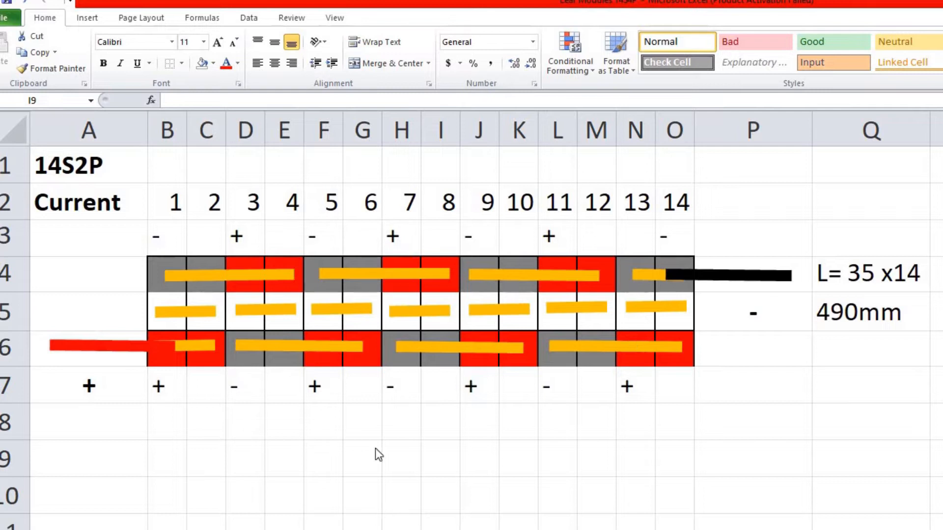
mouse_move(114, 268)
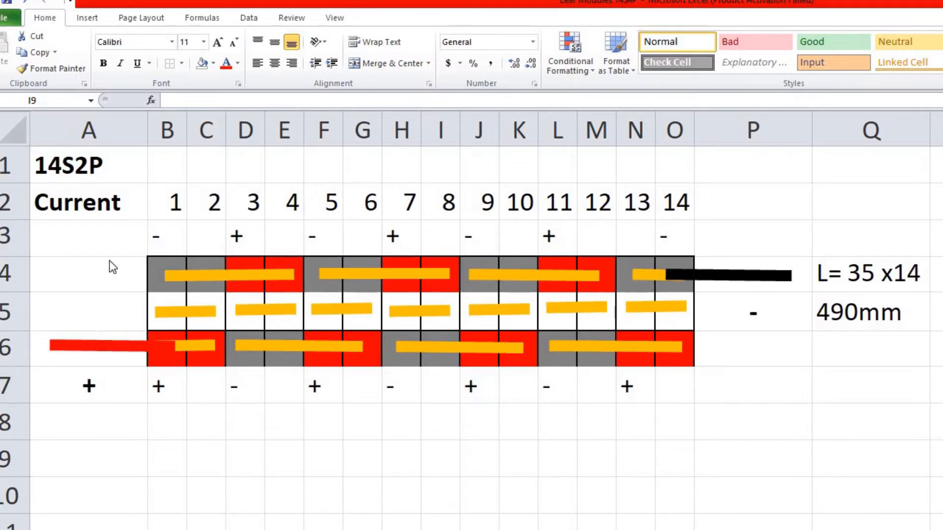
mouse_move(99, 192)
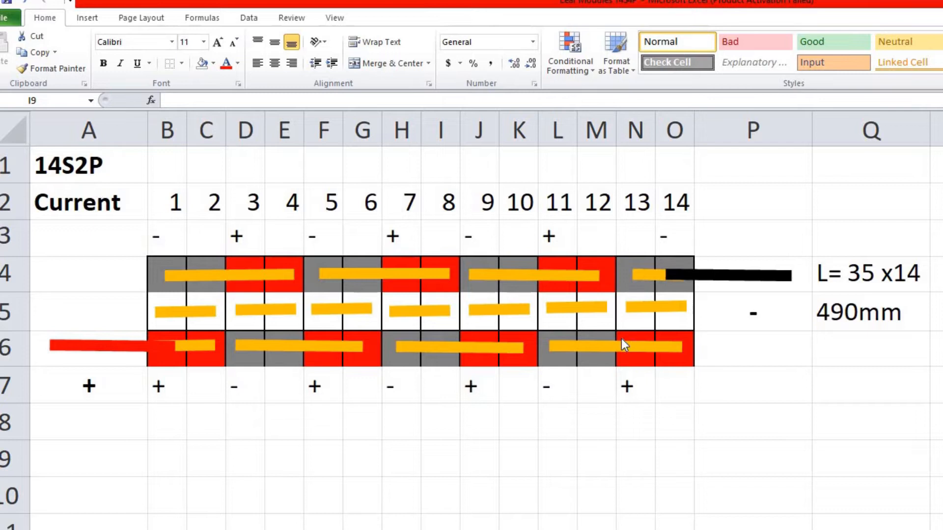
mouse_move(649, 413)
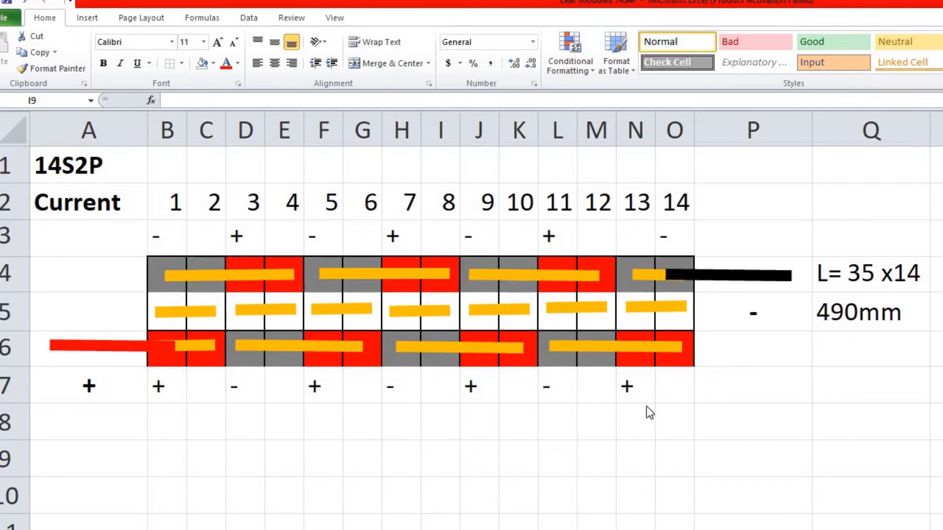
mouse_move(706, 416)
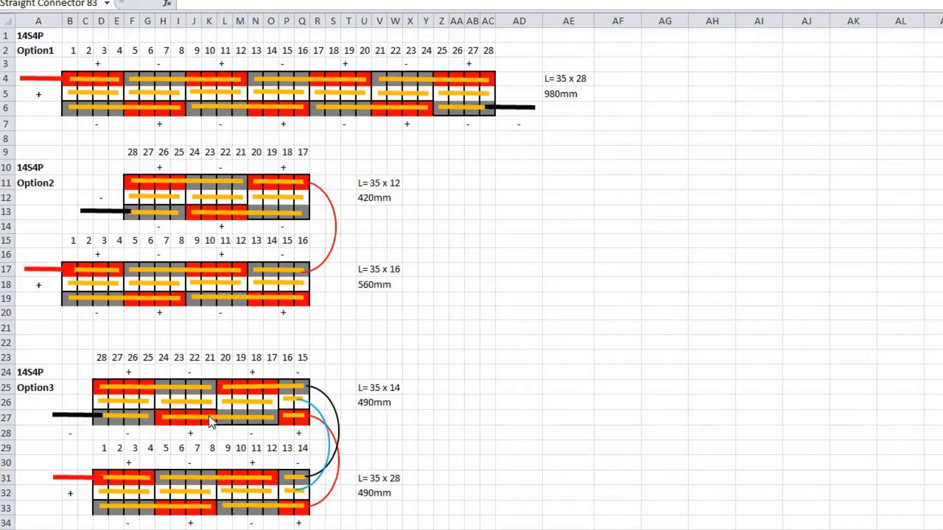
mouse_move(128, 150)
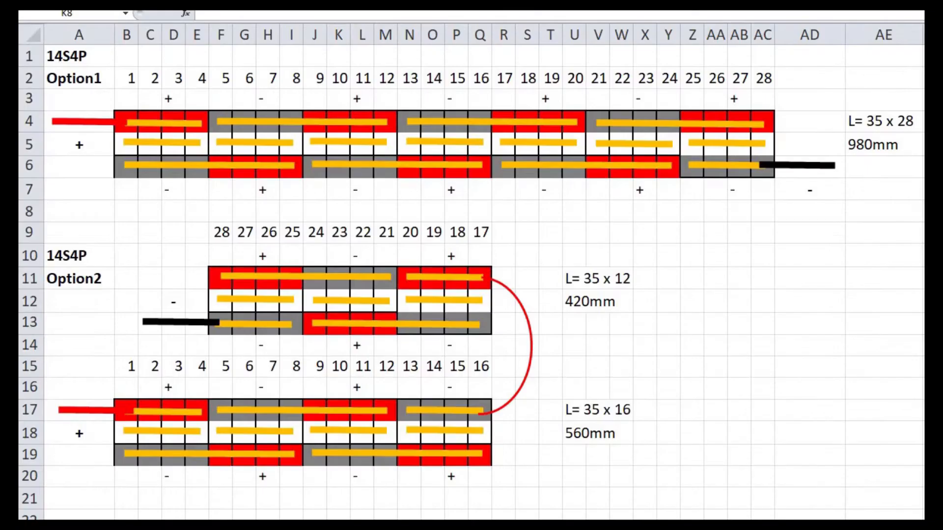
mouse_move(130, 124)
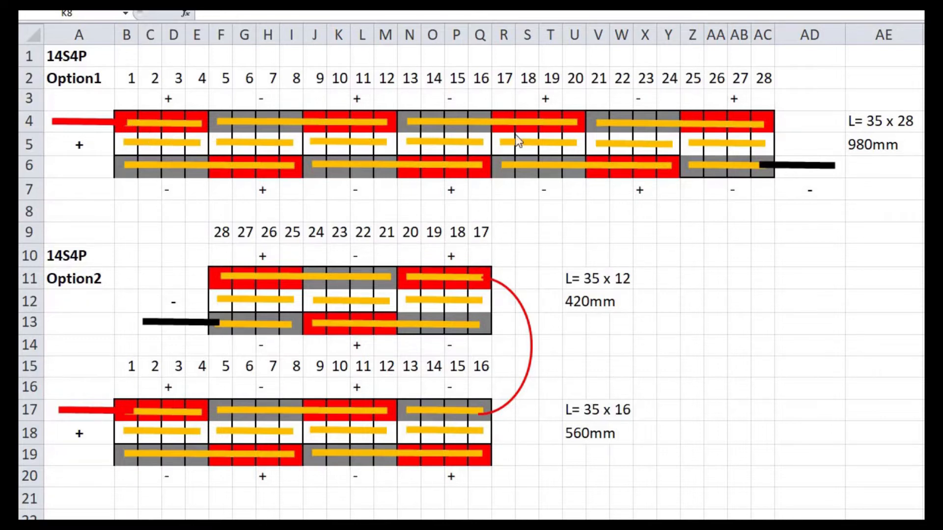
mouse_move(764, 137)
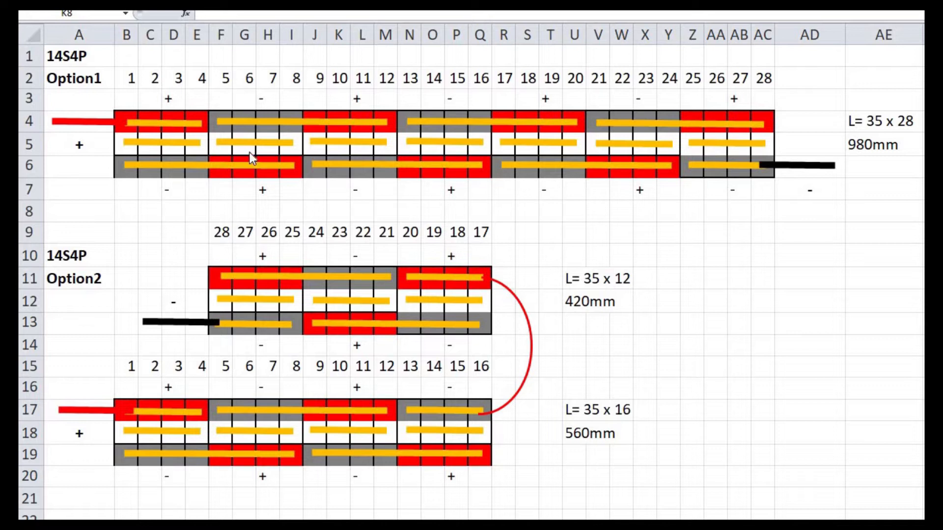
mouse_move(421, 171)
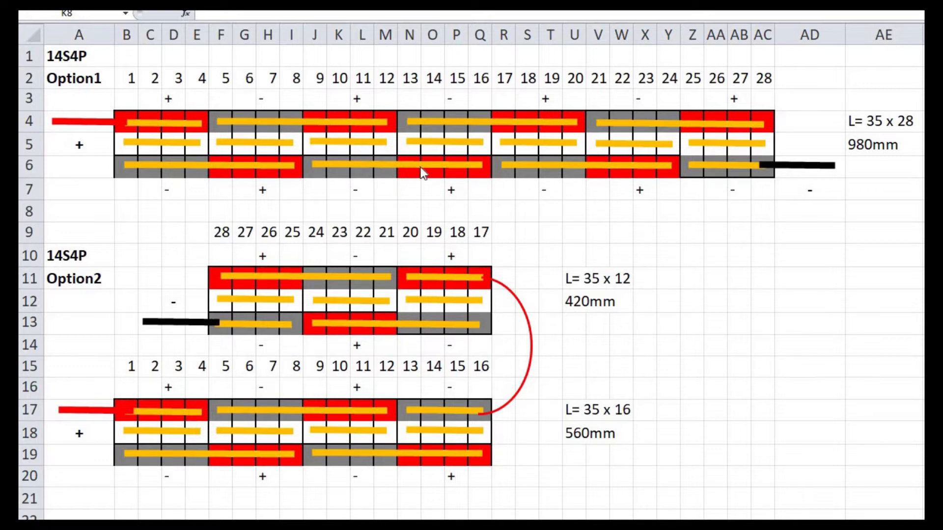
mouse_move(583, 171)
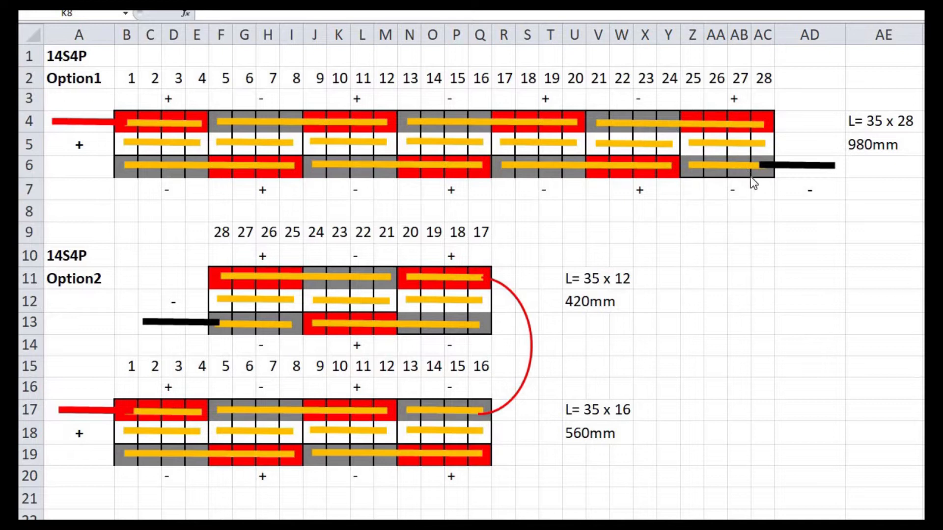
mouse_move(661, 252)
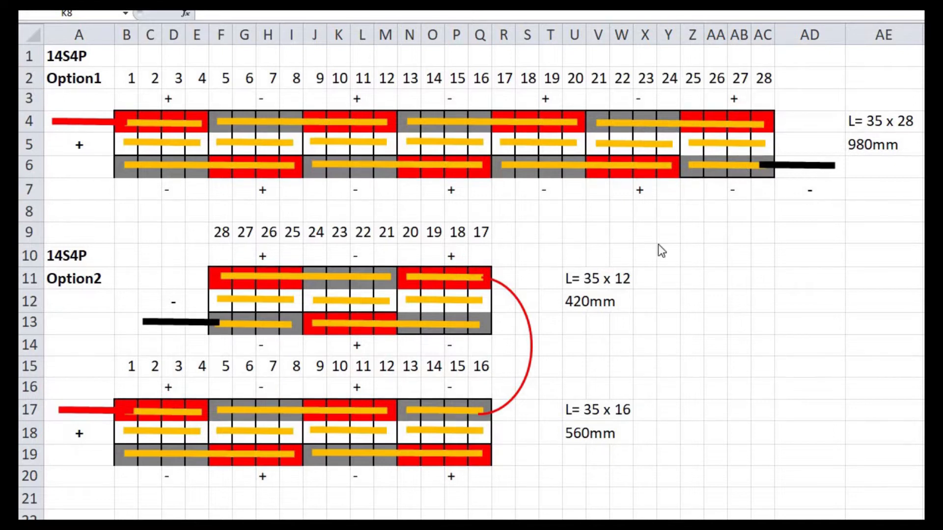
mouse_move(86, 131)
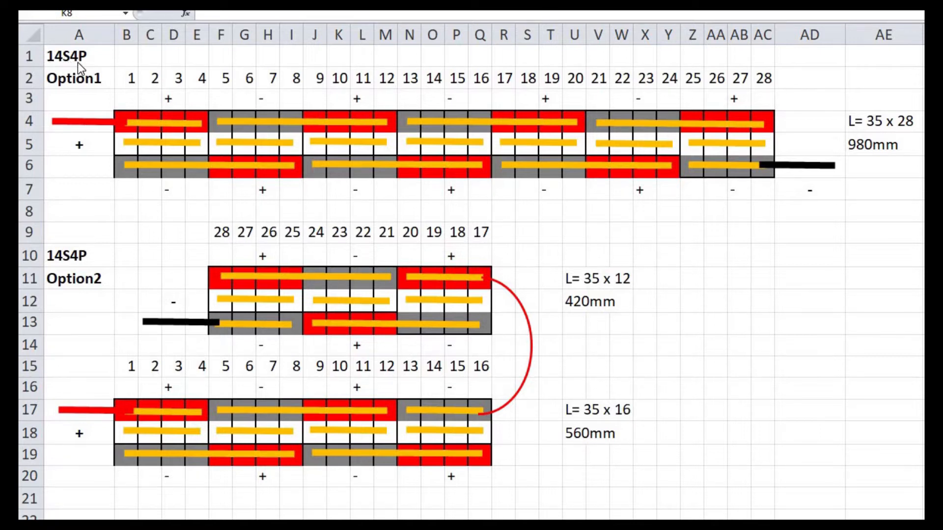
mouse_move(620, 155)
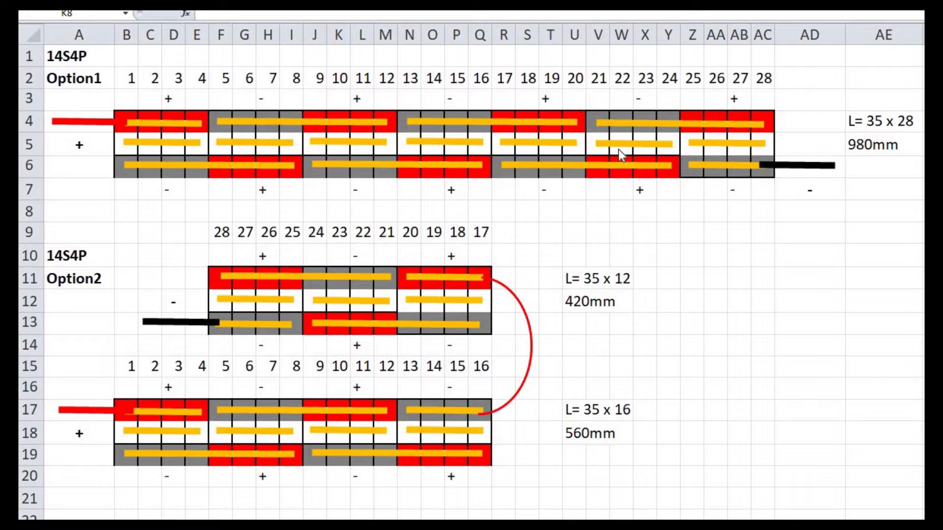
mouse_move(836, 162)
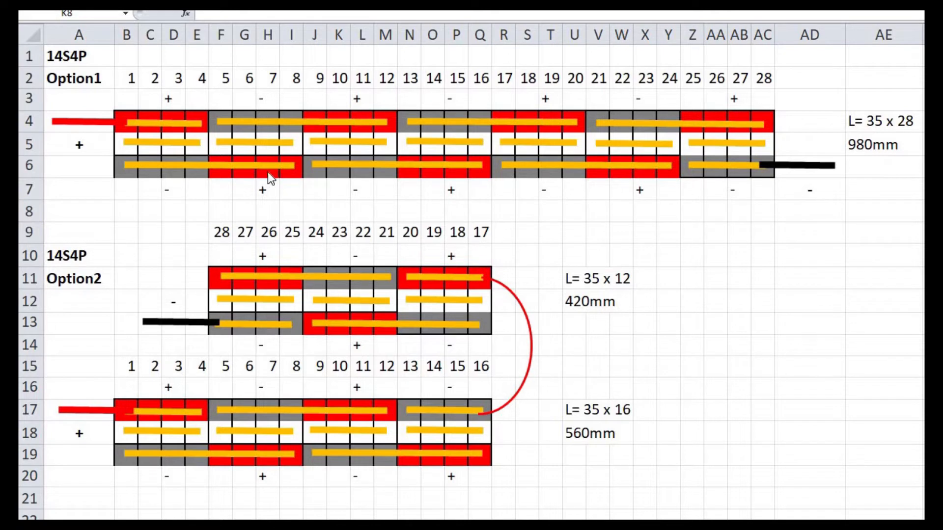
mouse_move(529, 336)
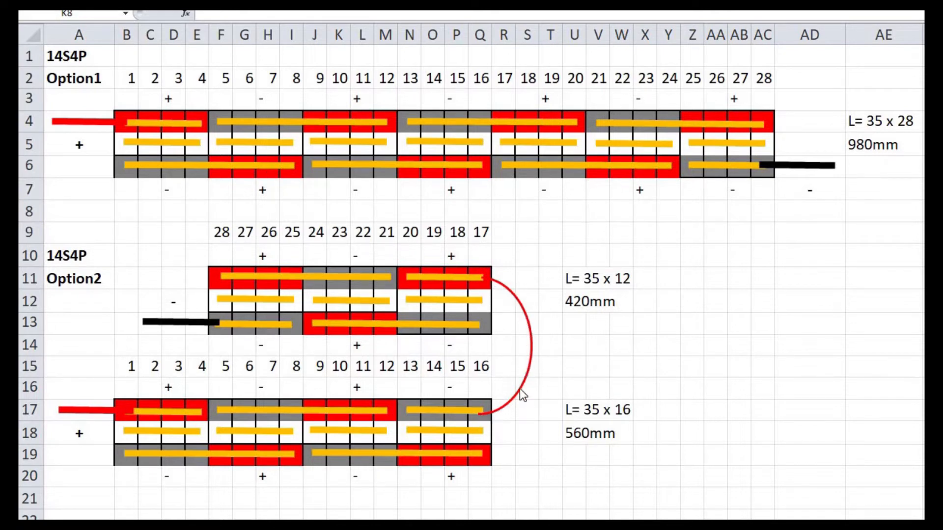
mouse_move(487, 292)
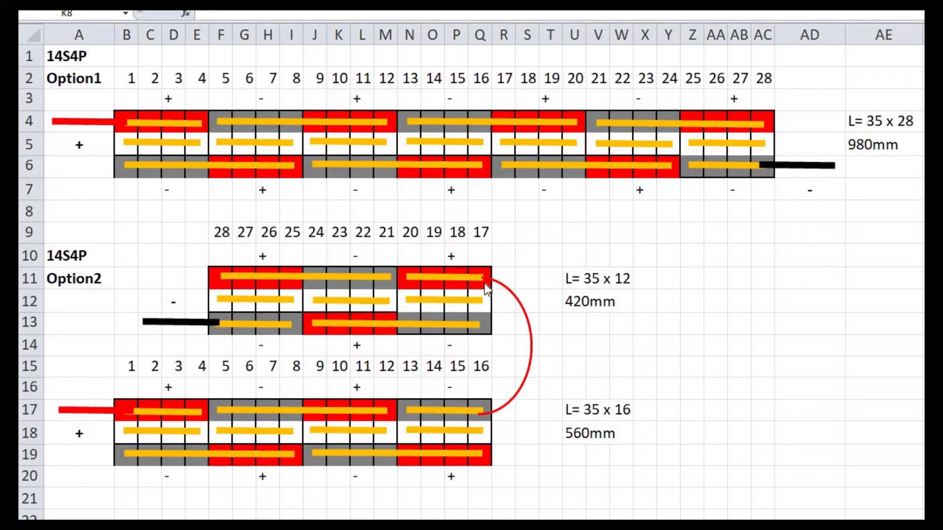
mouse_move(272, 124)
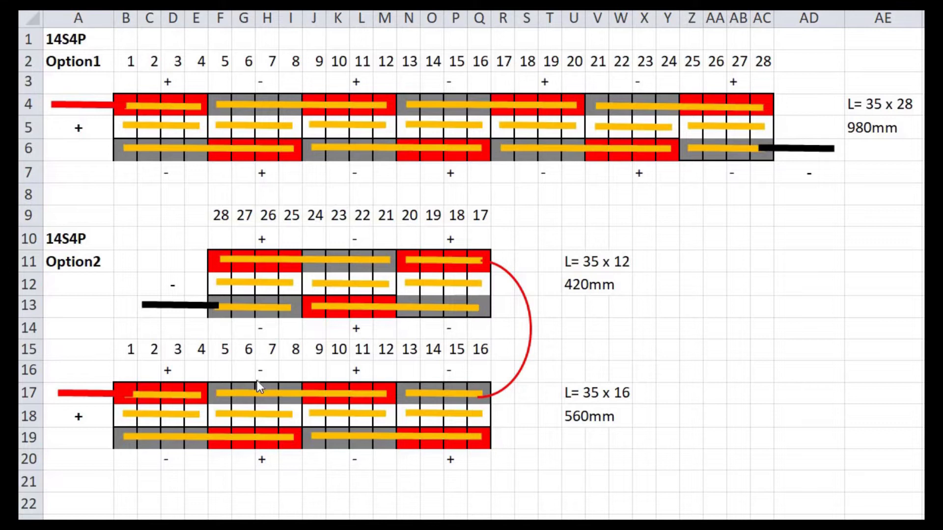
mouse_move(203, 412)
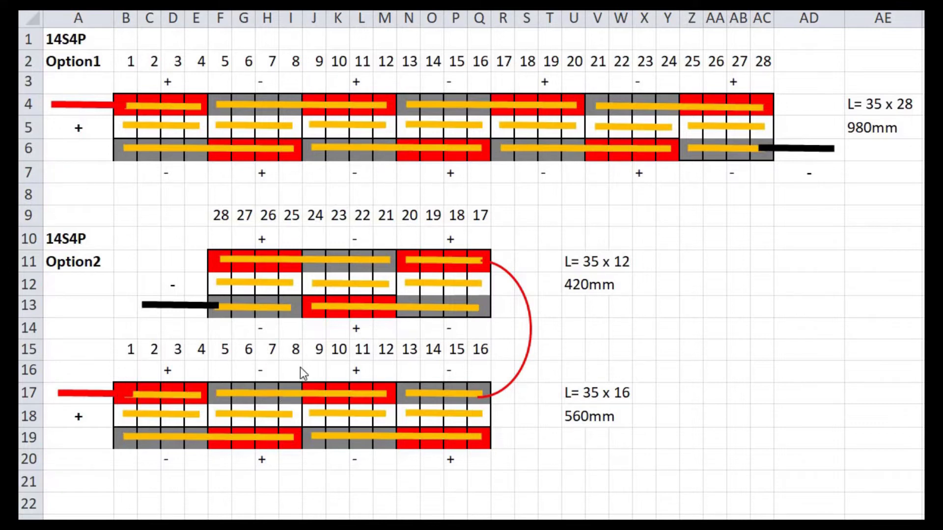
mouse_move(234, 237)
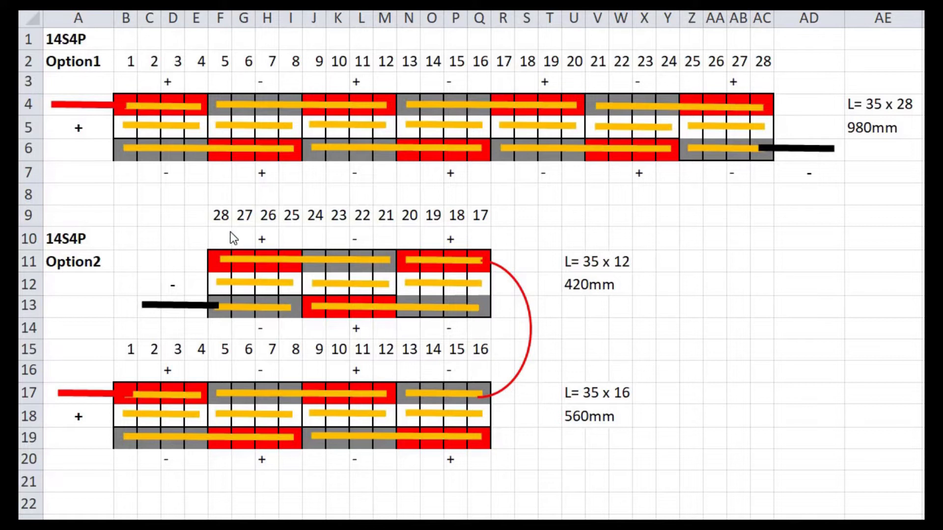
mouse_move(472, 267)
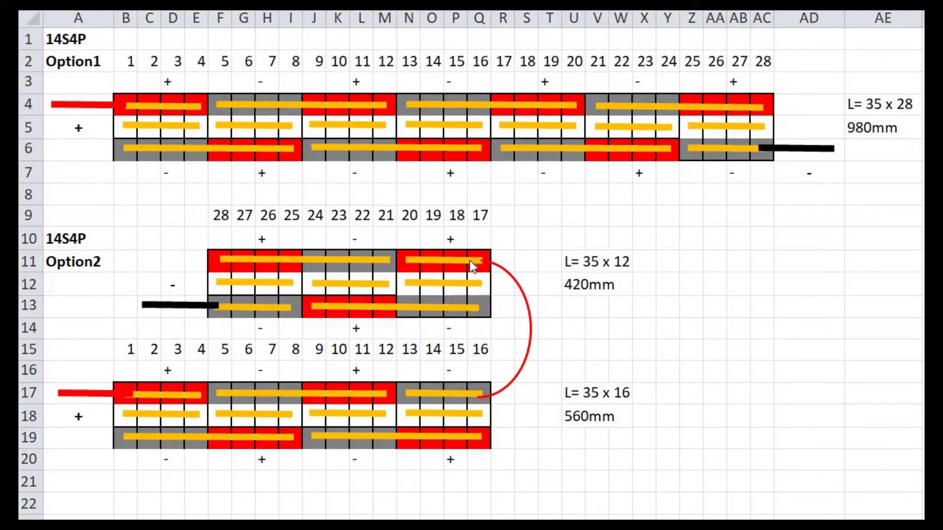
mouse_move(258, 330)
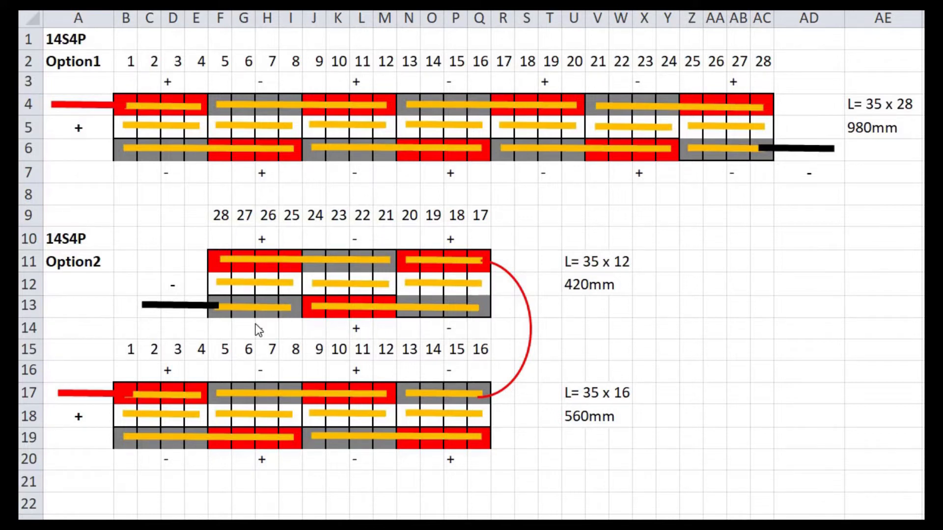
mouse_move(322, 331)
text(-)
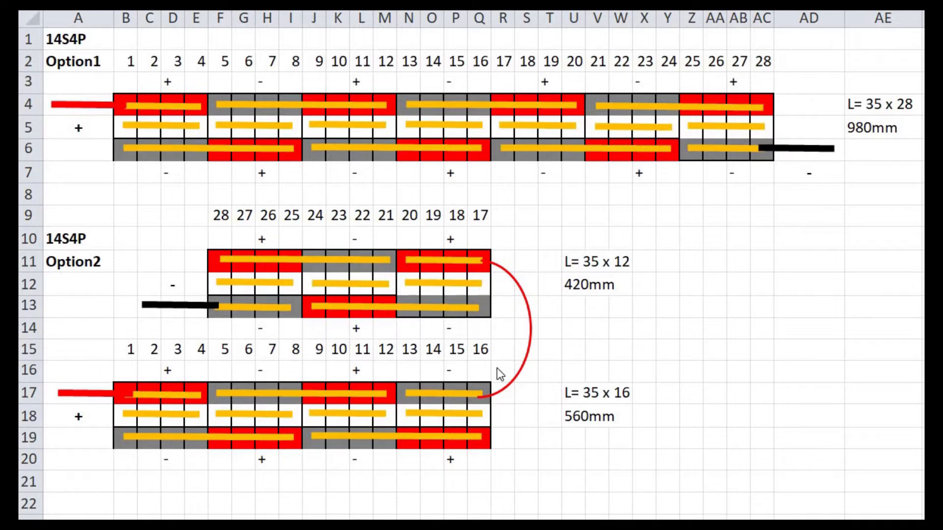
mouse_move(450, 416)
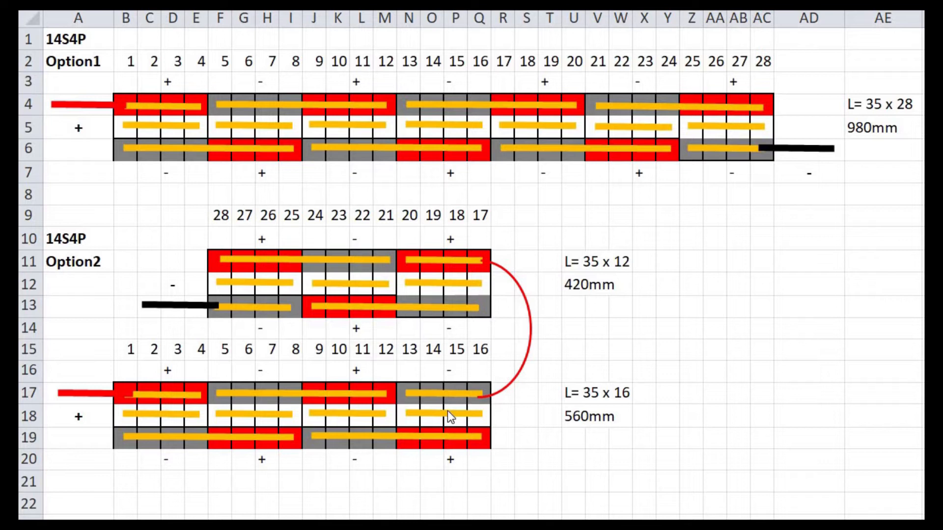
mouse_move(414, 433)
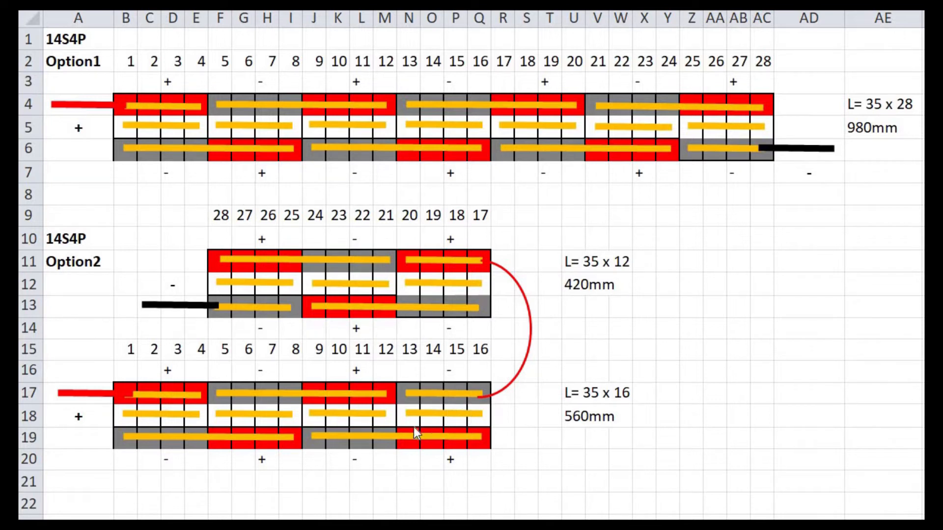
mouse_move(606, 427)
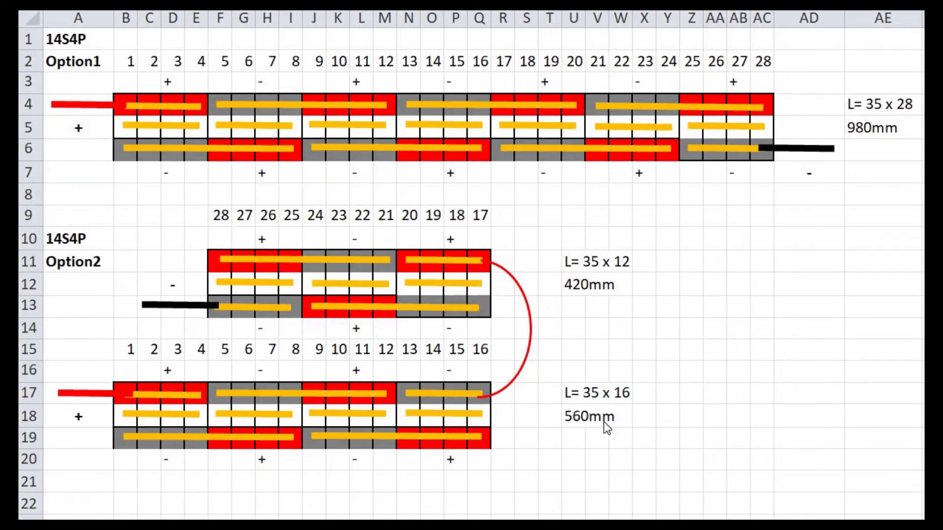
mouse_move(558, 394)
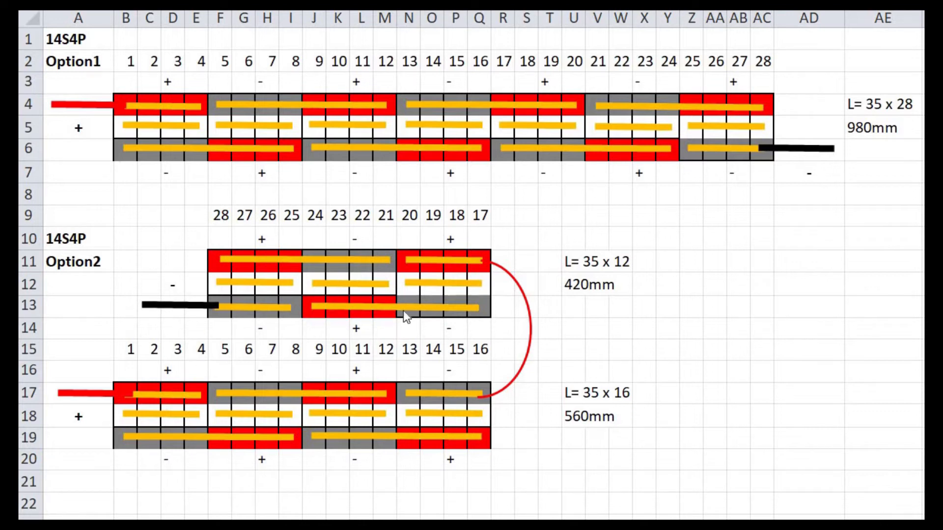
mouse_move(318, 413)
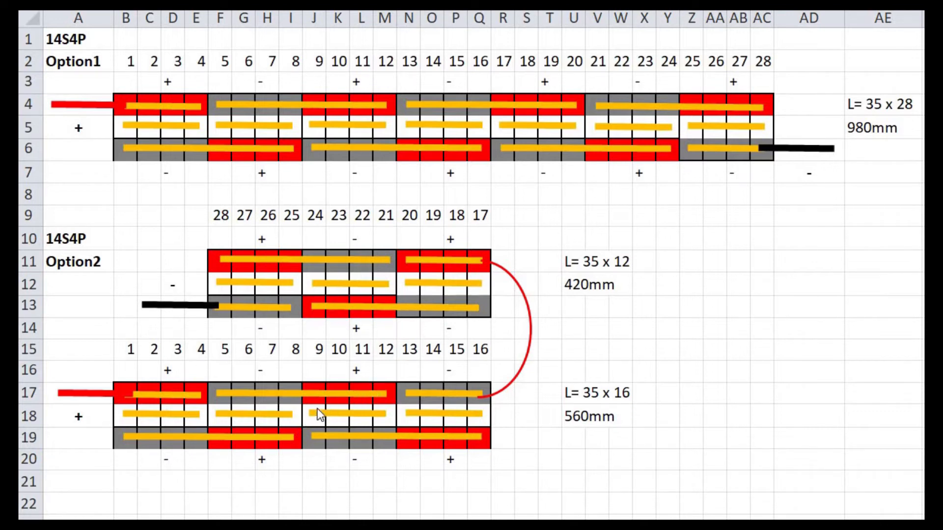
mouse_move(520, 301)
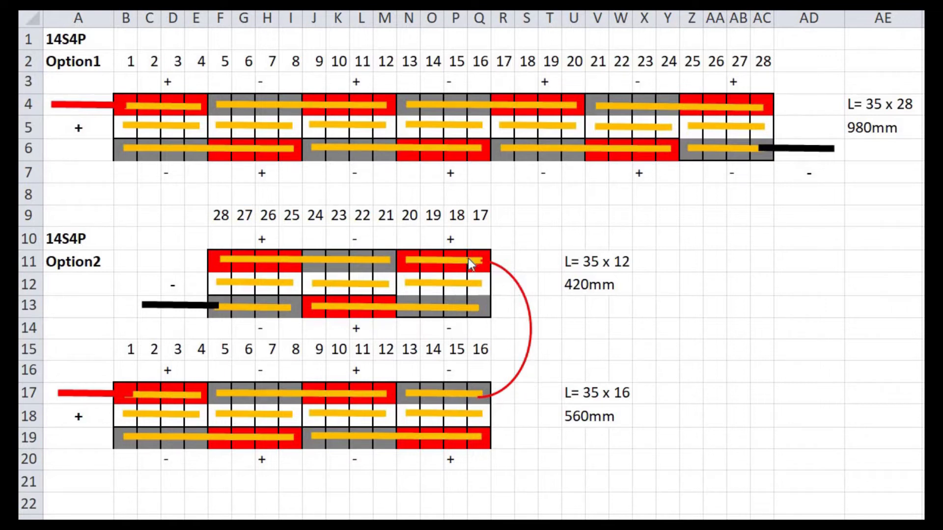
mouse_move(473, 390)
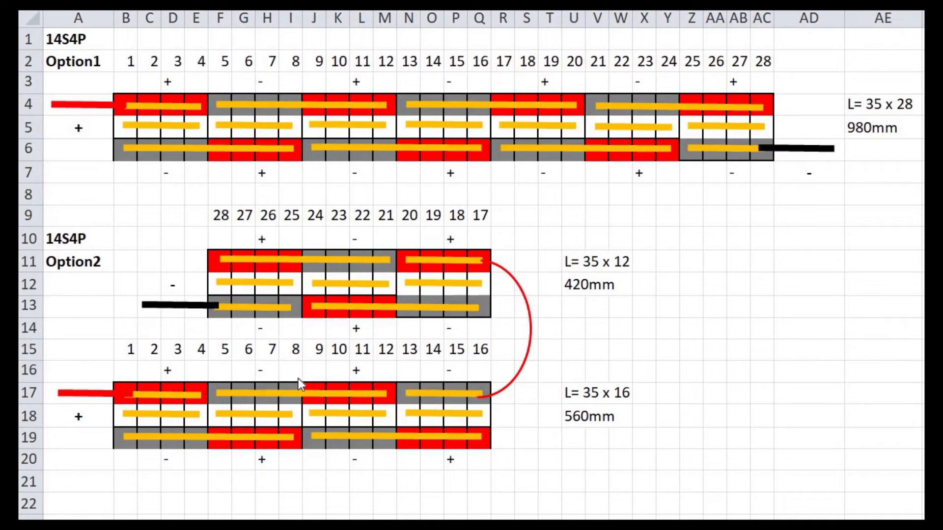
mouse_move(159, 300)
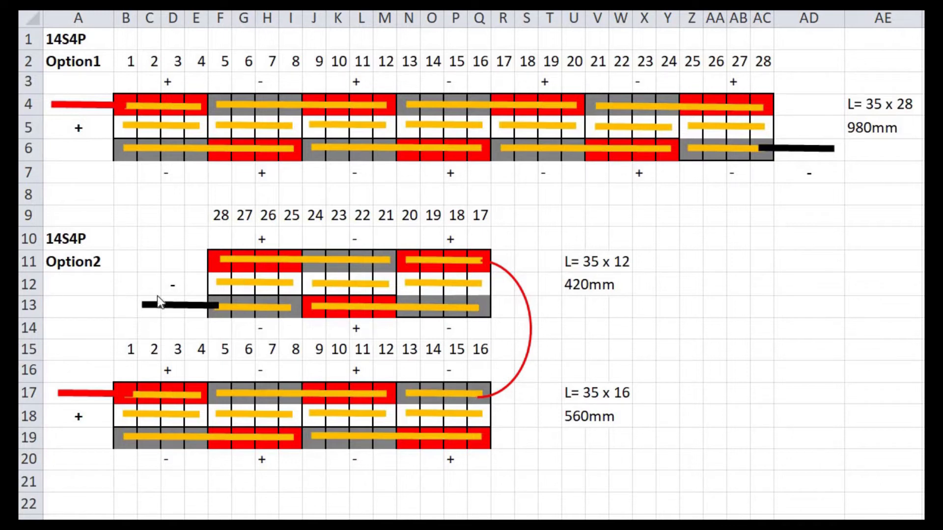
mouse_move(72, 252)
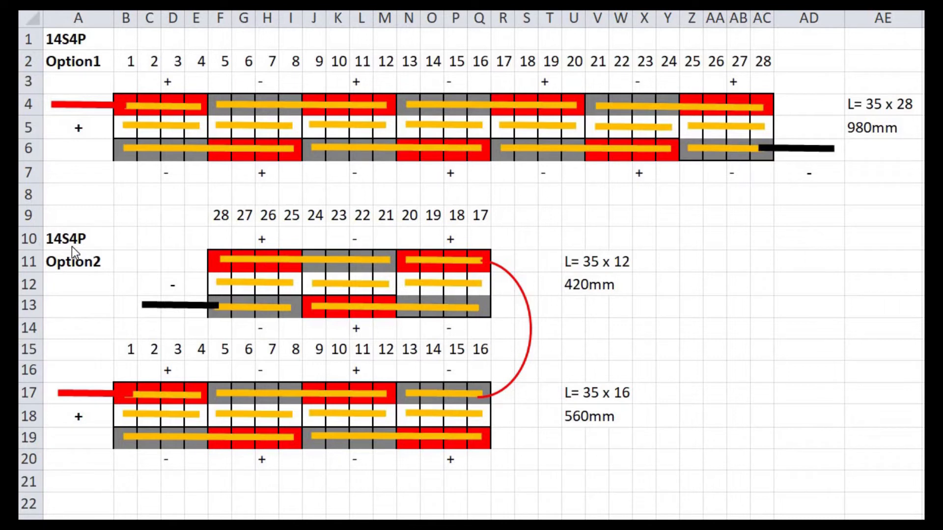
mouse_move(76, 403)
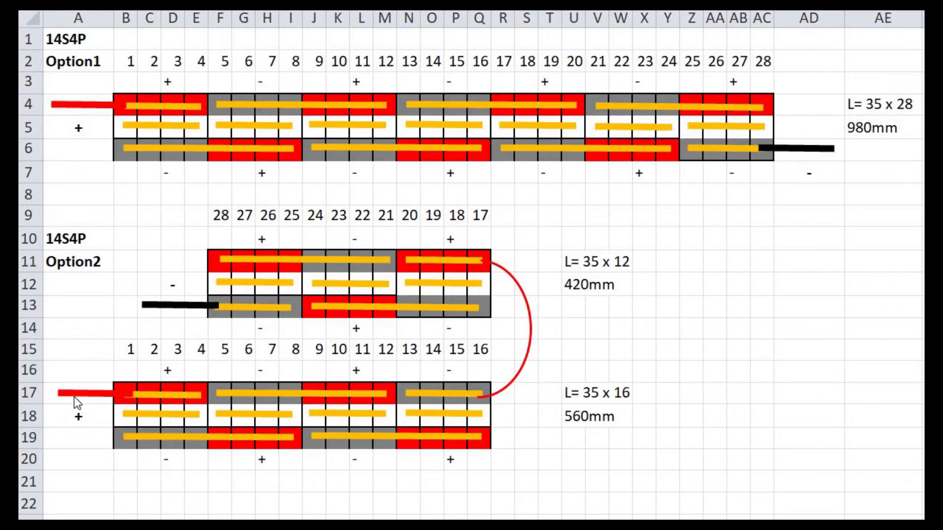
scroll(down, 3)
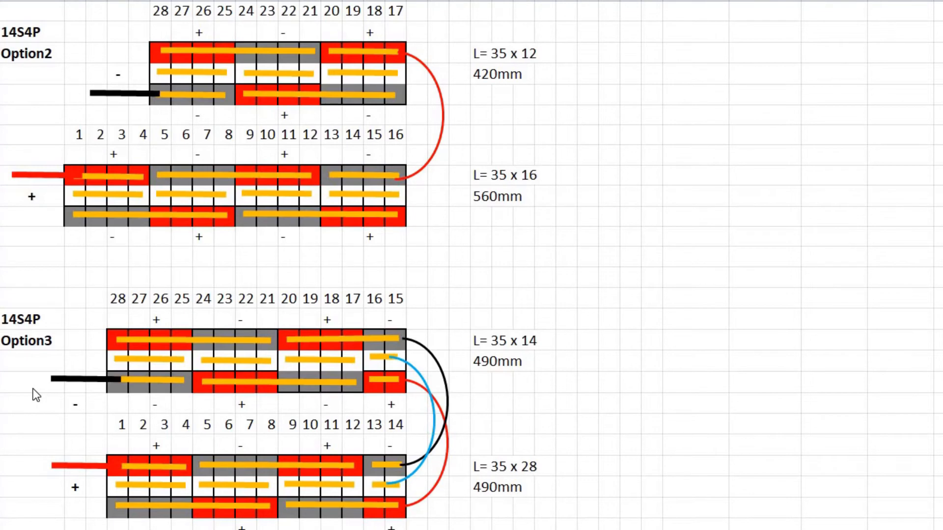
mouse_move(115, 371)
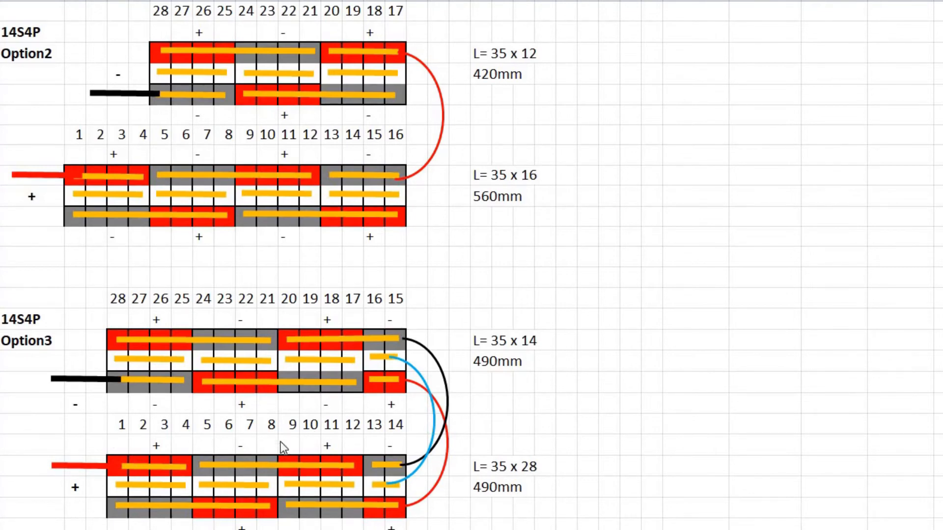
mouse_move(261, 452)
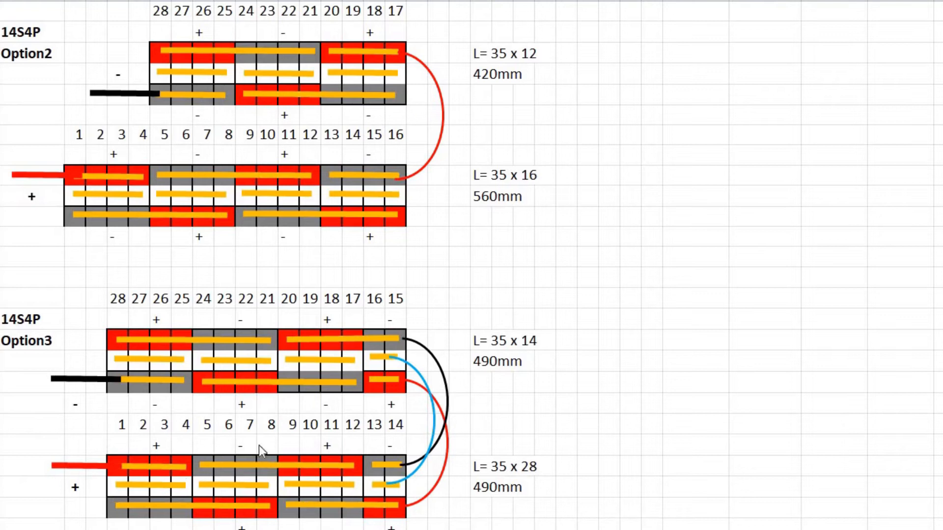
mouse_move(397, 360)
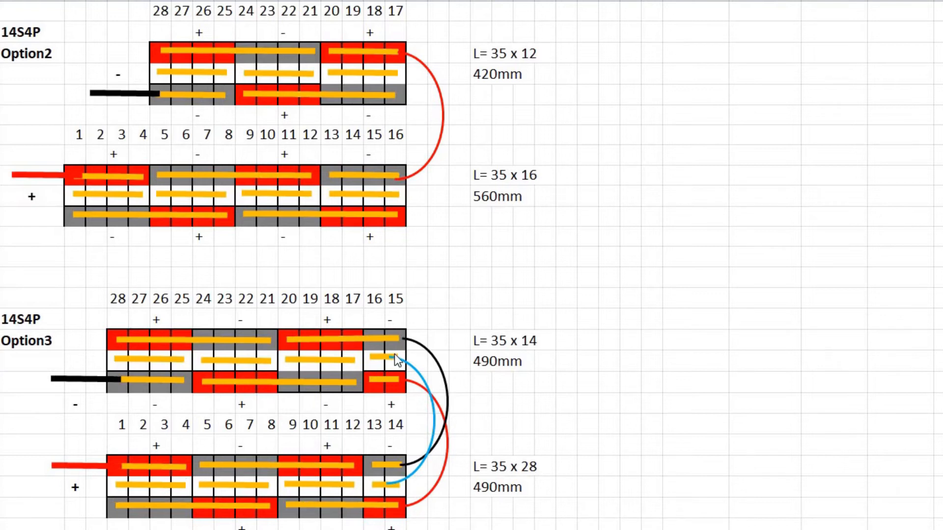
mouse_move(468, 502)
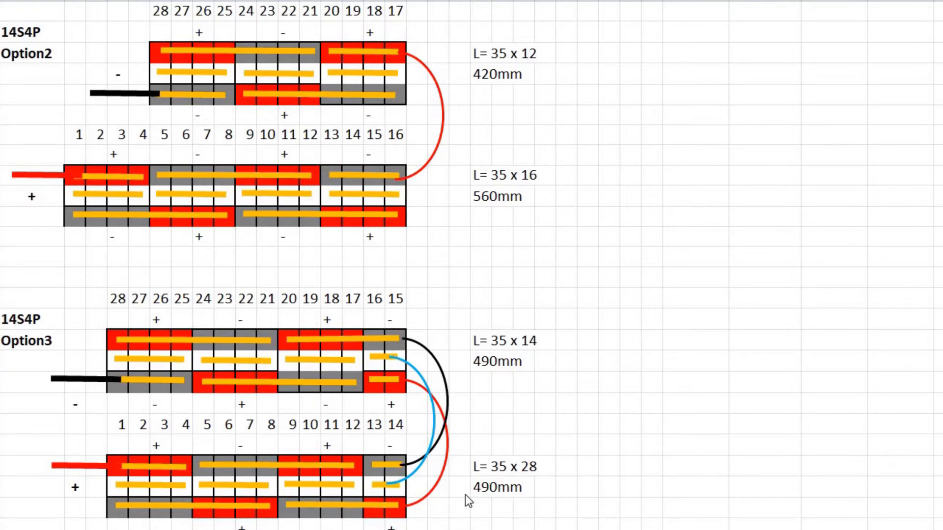
mouse_move(524, 488)
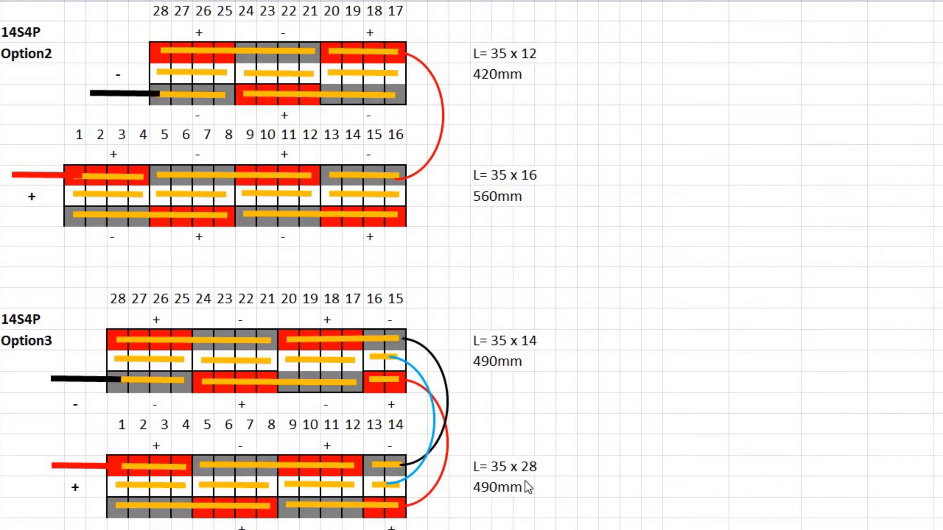
mouse_move(134, 470)
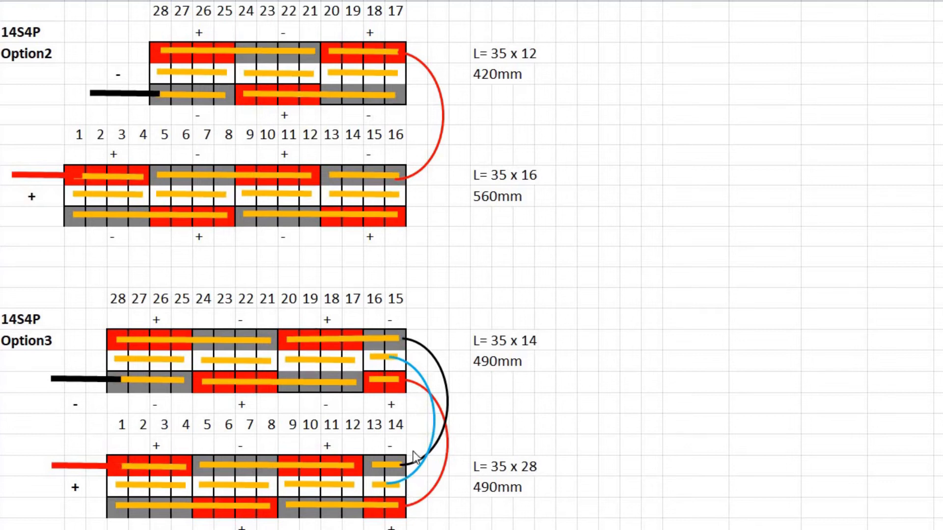
mouse_move(455, 422)
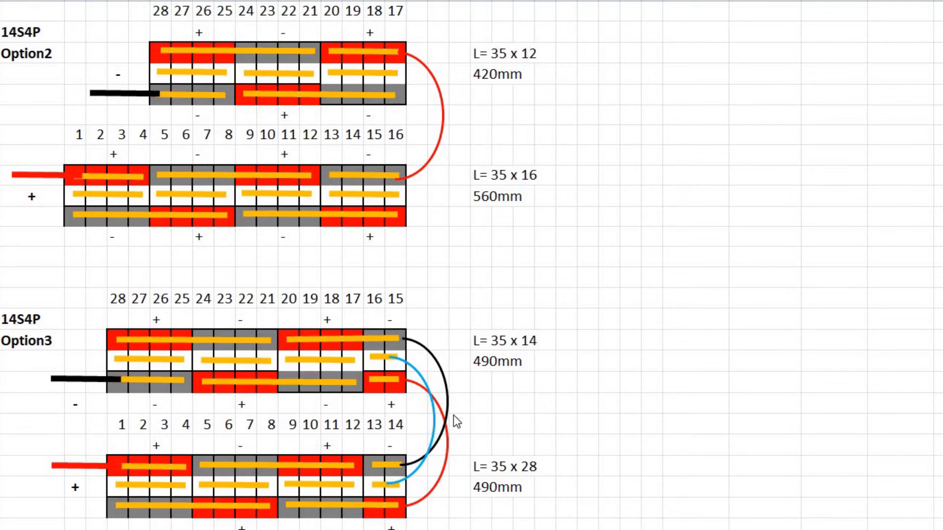
mouse_move(408, 504)
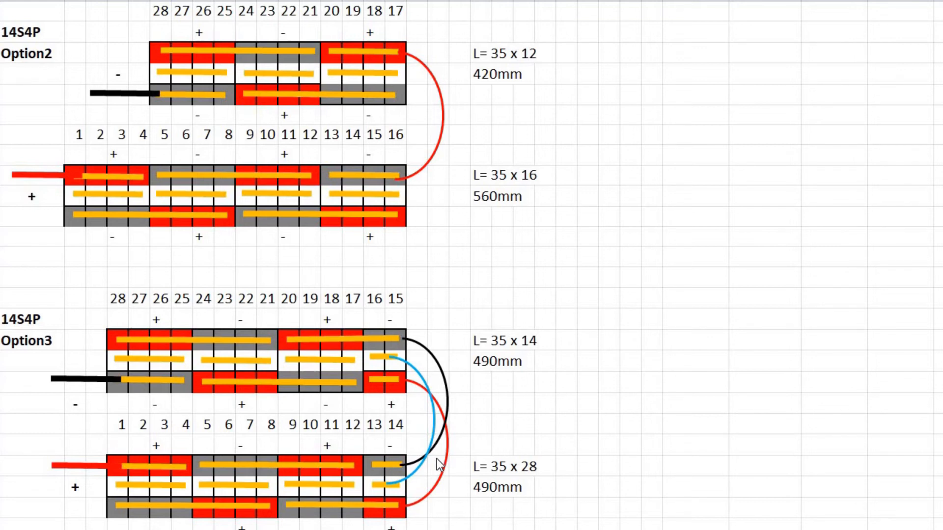
mouse_move(27, 325)
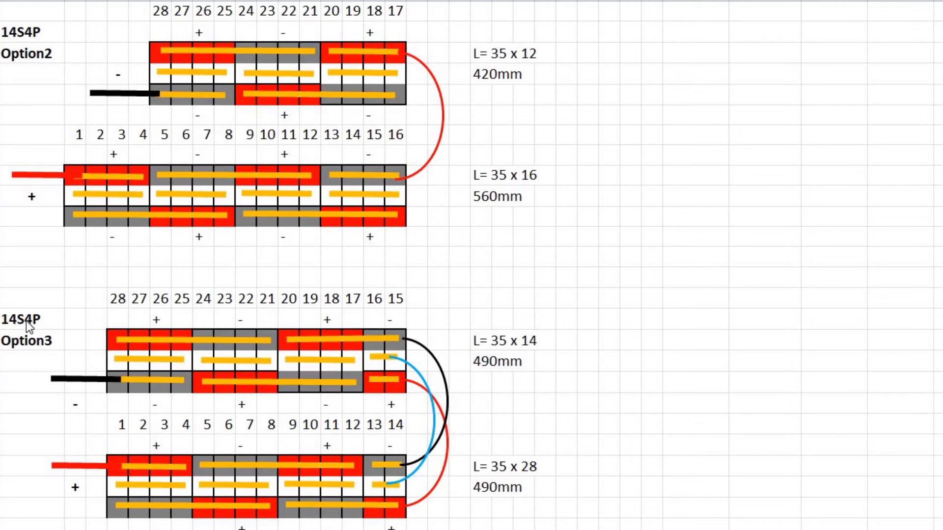
mouse_move(48, 327)
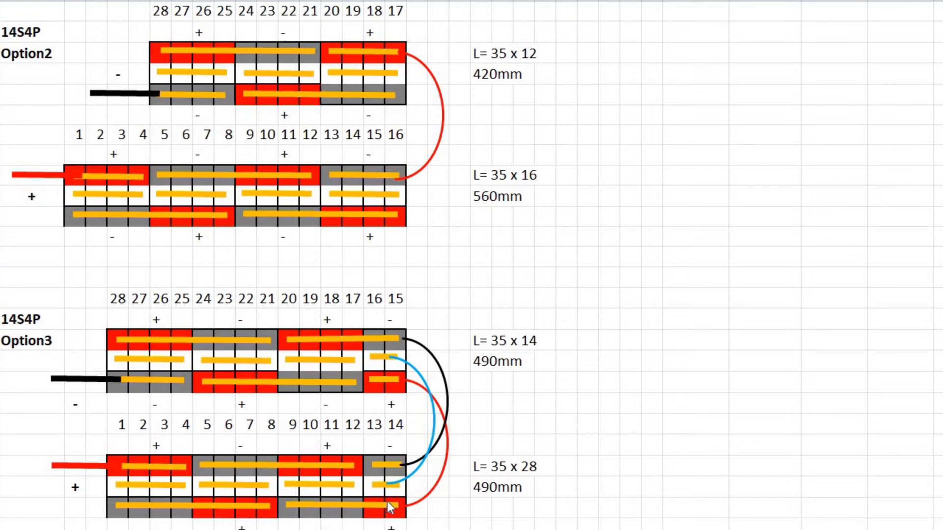
mouse_move(351, 336)
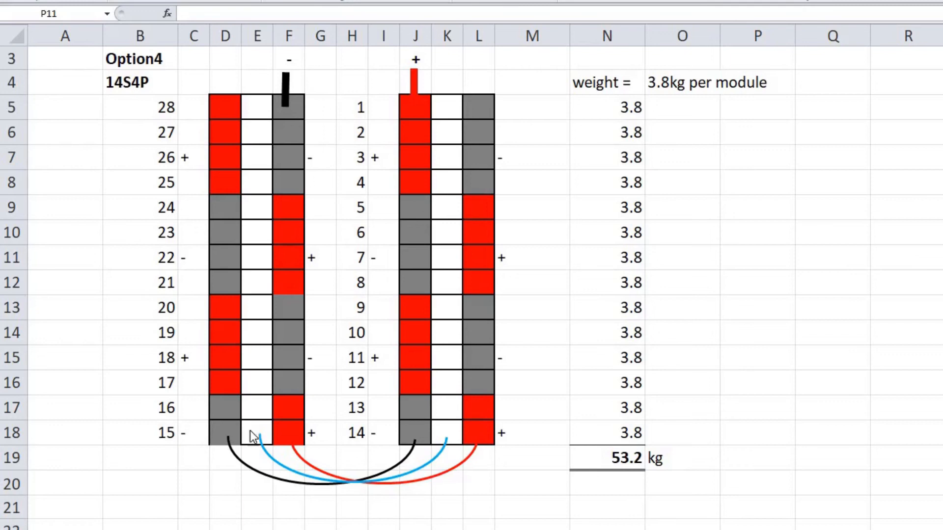
mouse_move(492, 328)
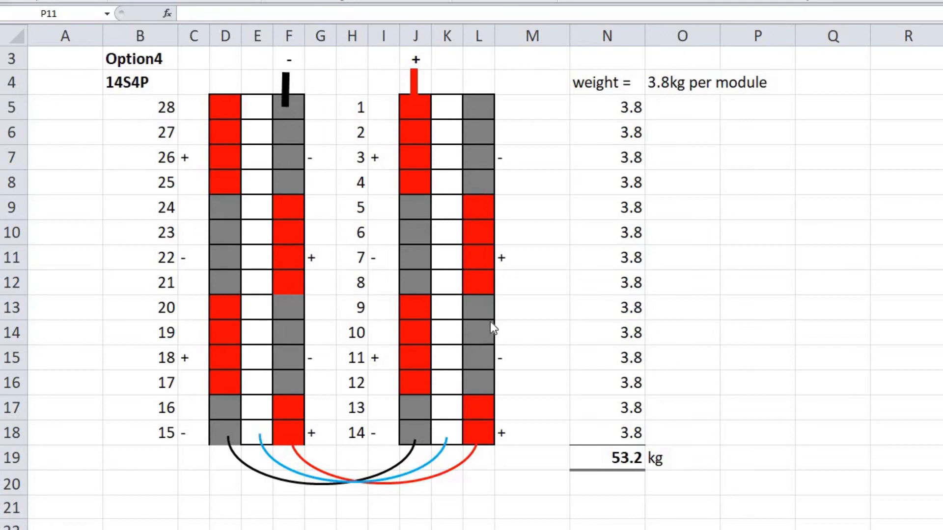
mouse_move(694, 76)
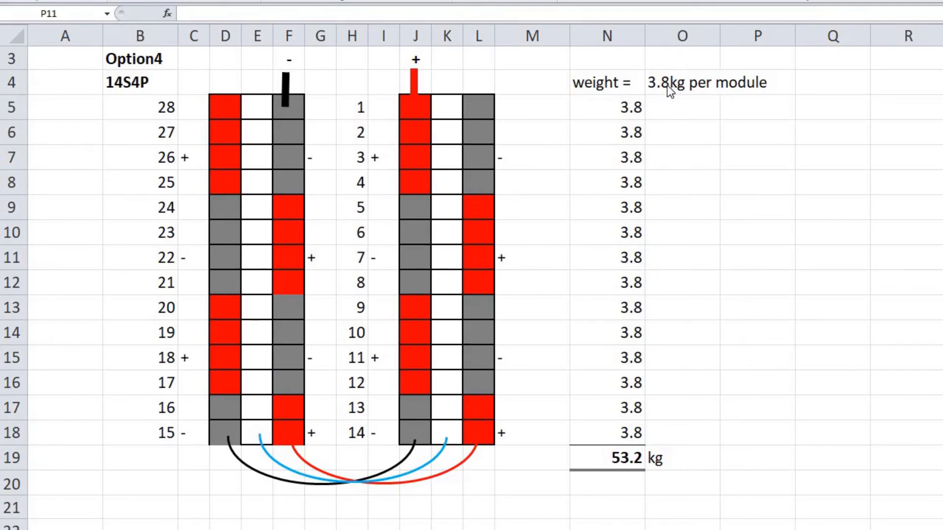
mouse_move(636, 229)
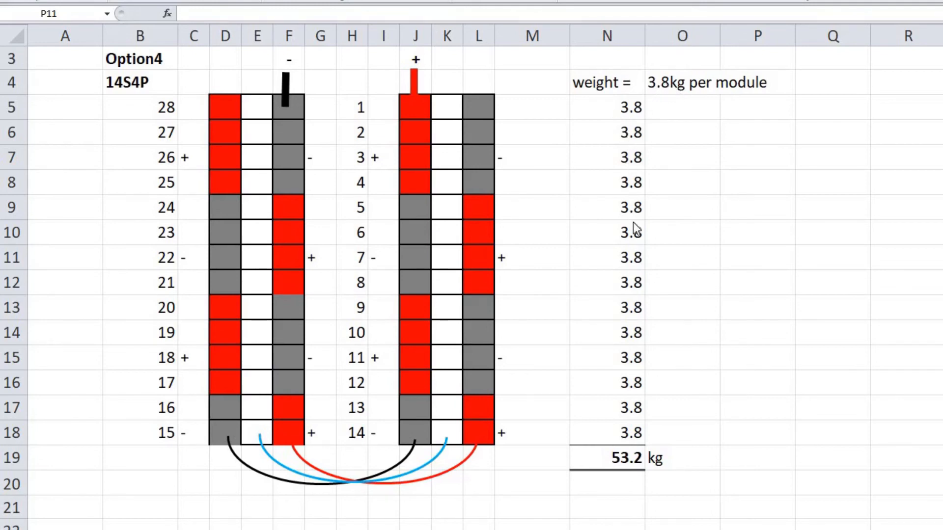
mouse_move(628, 438)
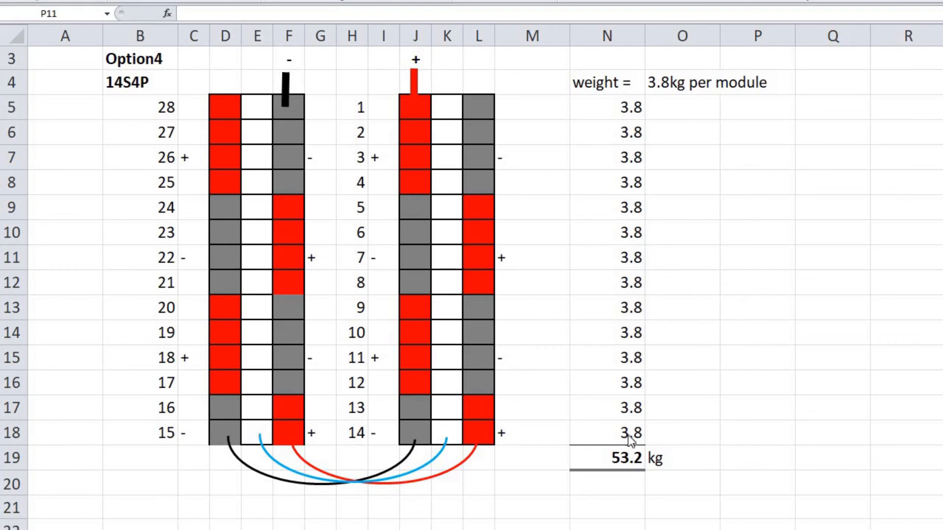
mouse_move(492, 444)
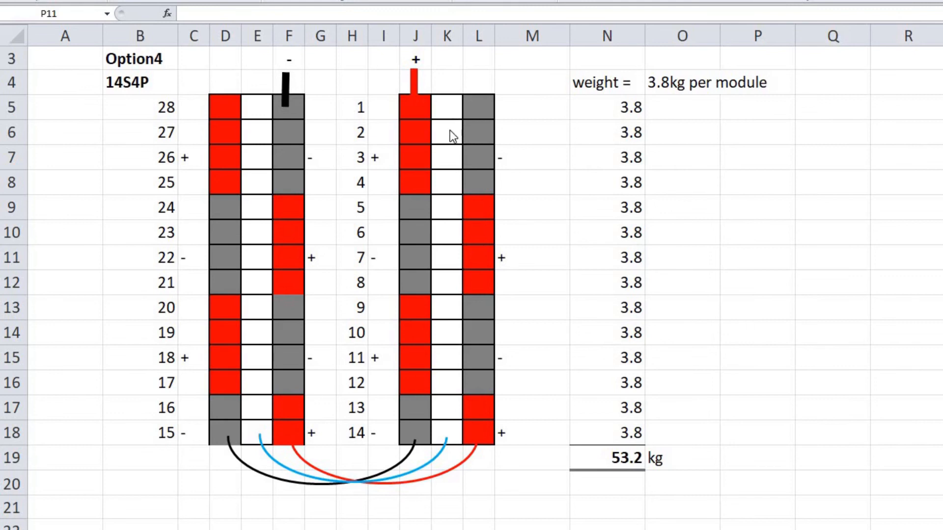
mouse_move(553, 448)
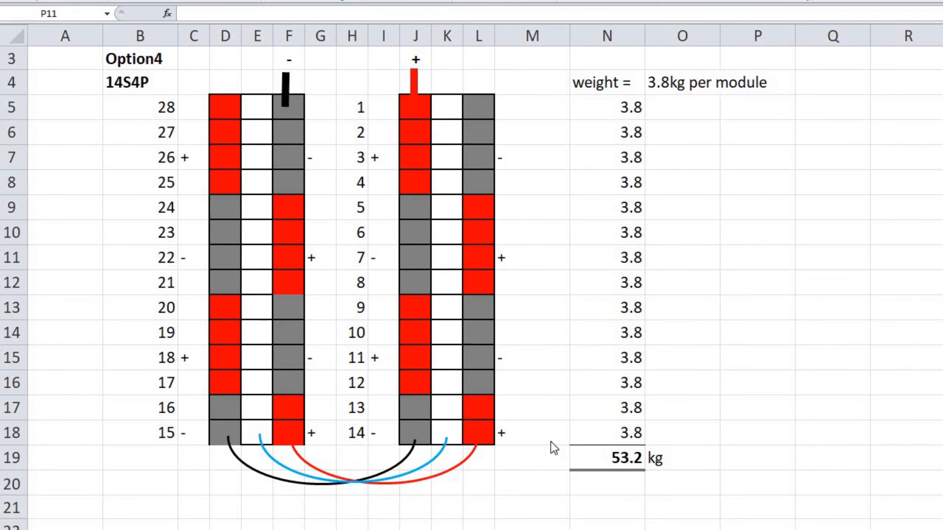
mouse_move(472, 452)
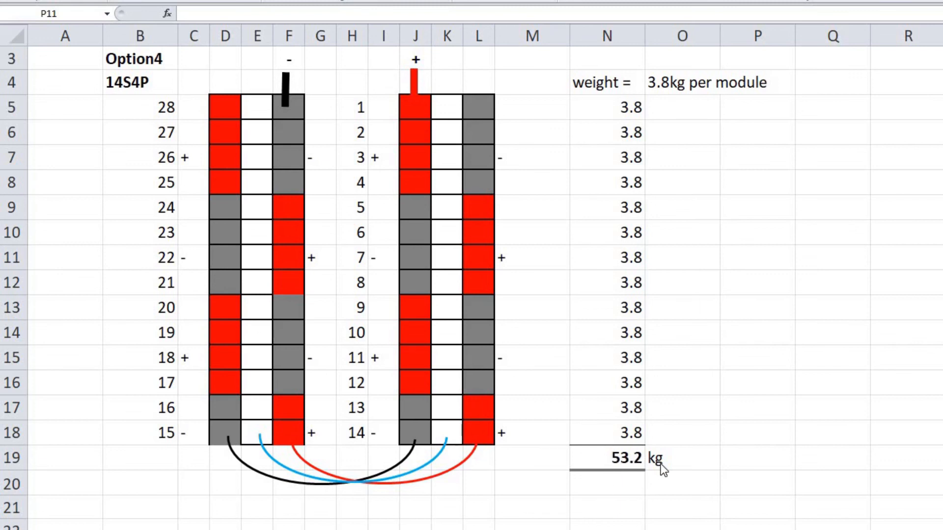
mouse_move(465, 428)
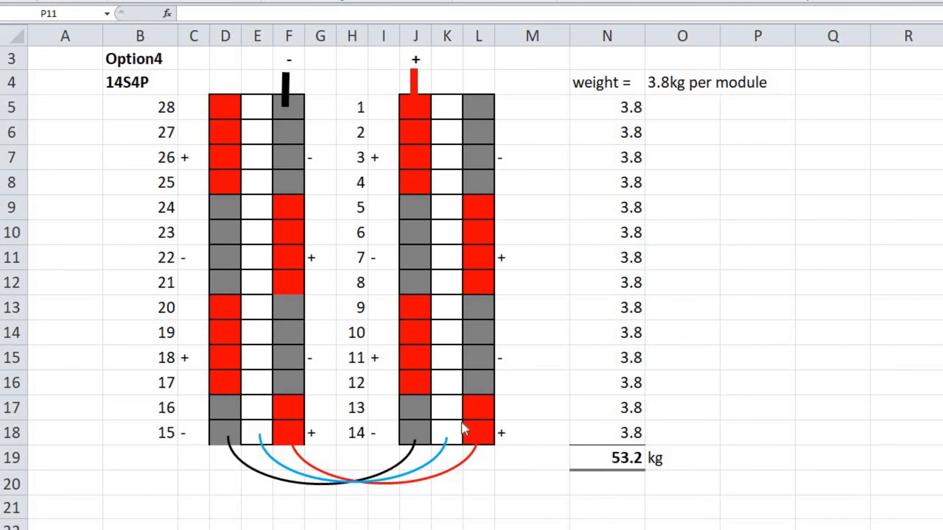
mouse_move(486, 448)
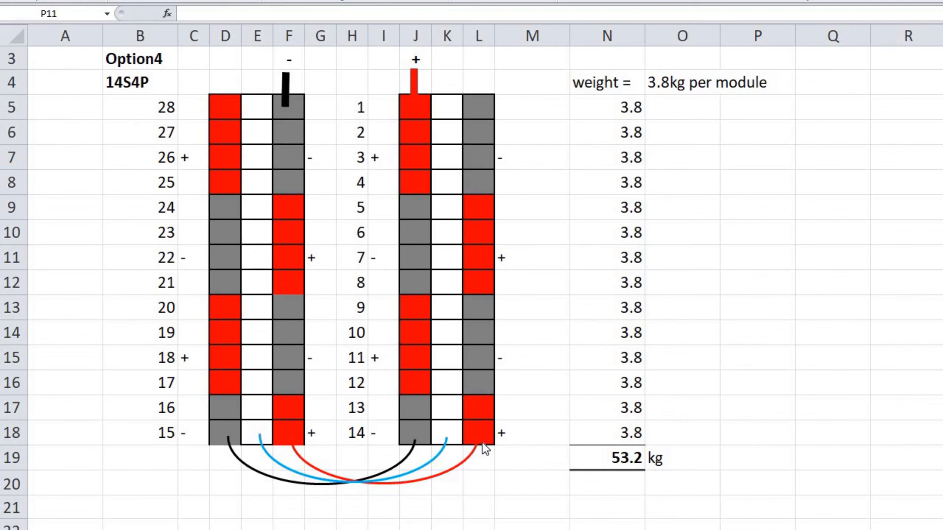
mouse_move(457, 448)
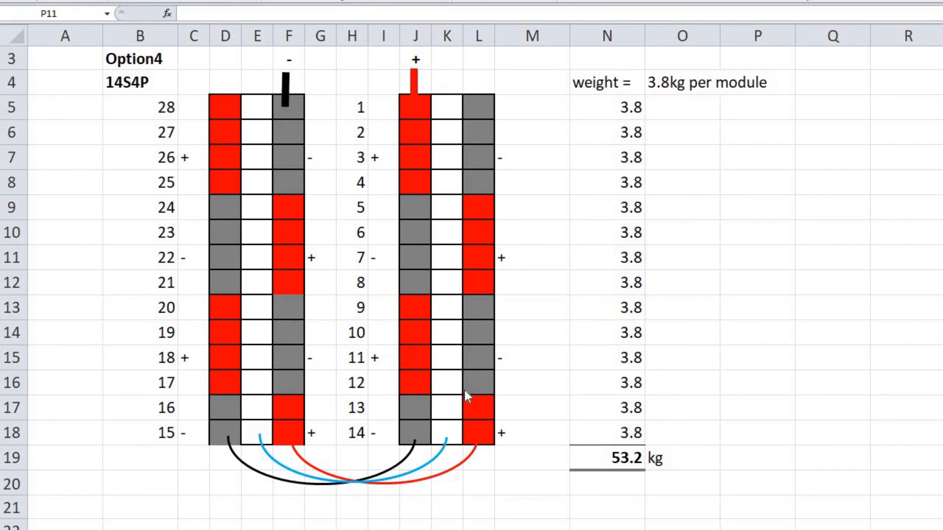
mouse_move(451, 419)
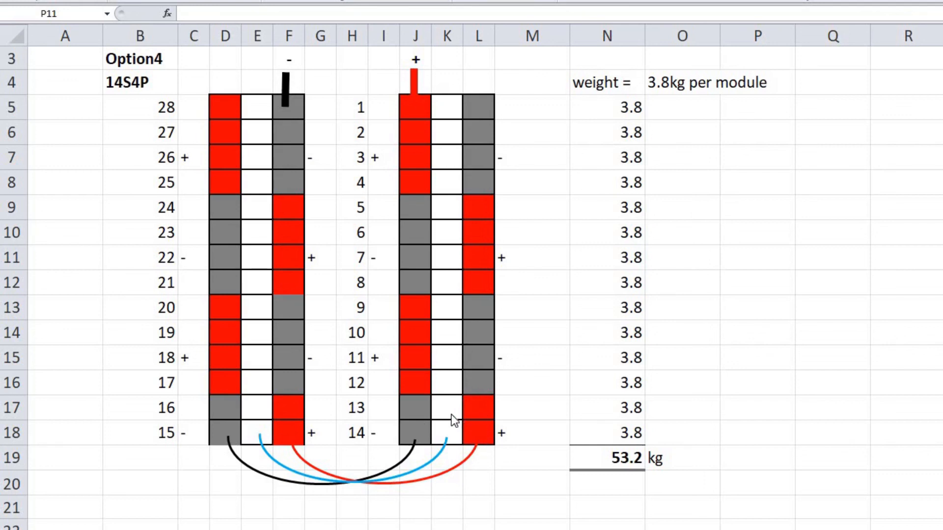
mouse_move(458, 365)
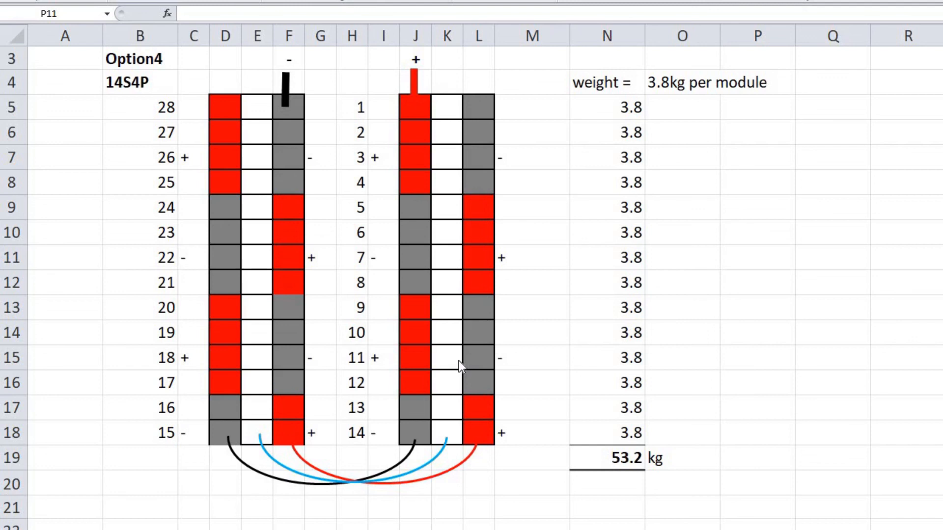
mouse_move(466, 363)
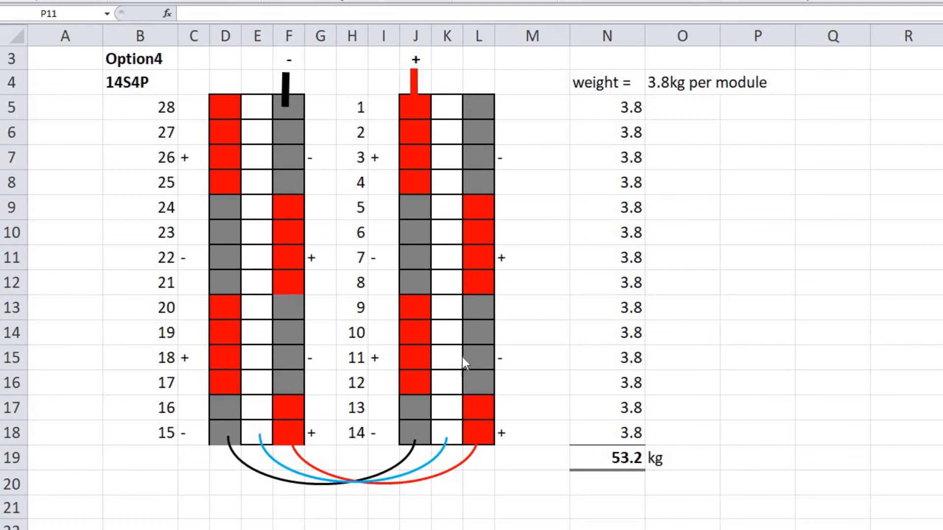
mouse_move(261, 116)
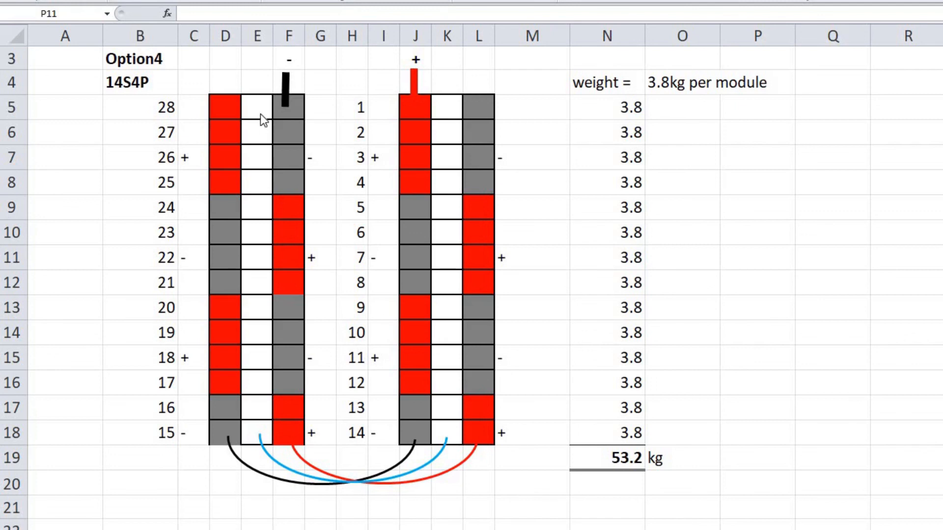
mouse_move(476, 429)
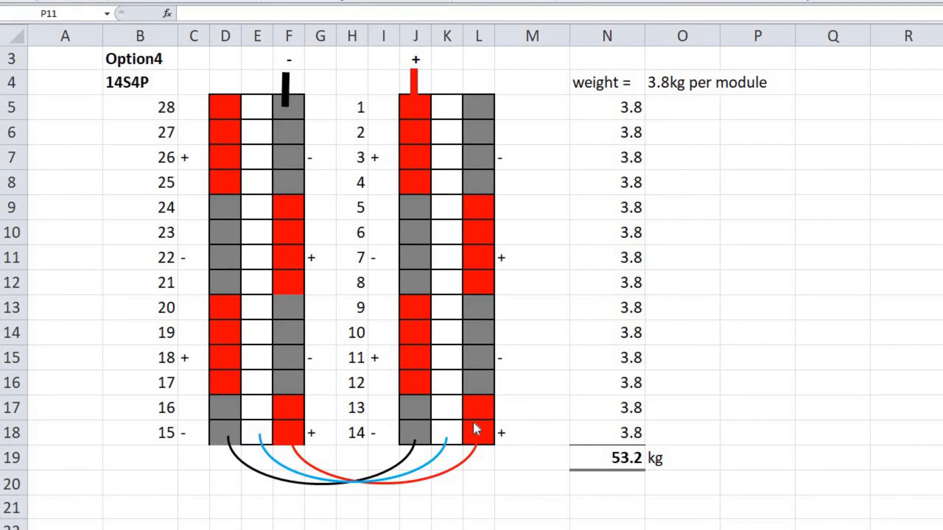